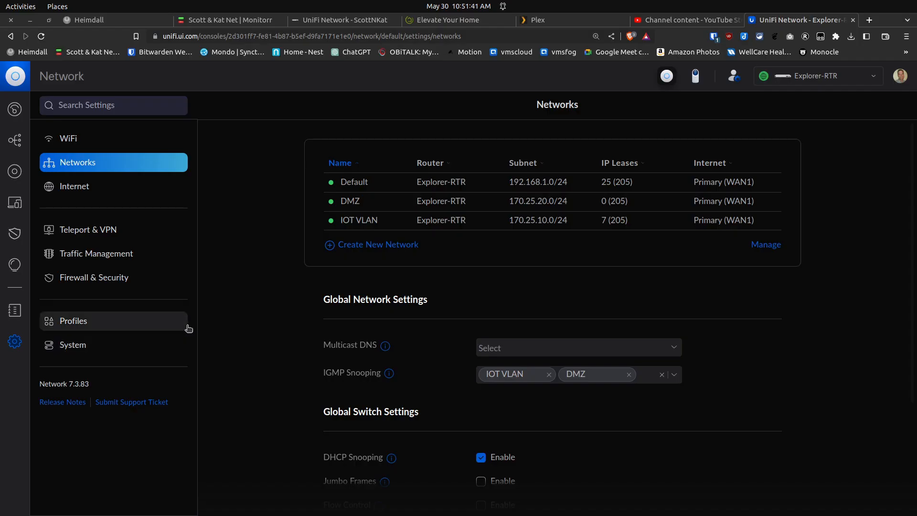
pyautogui.moveTo(262, 303)
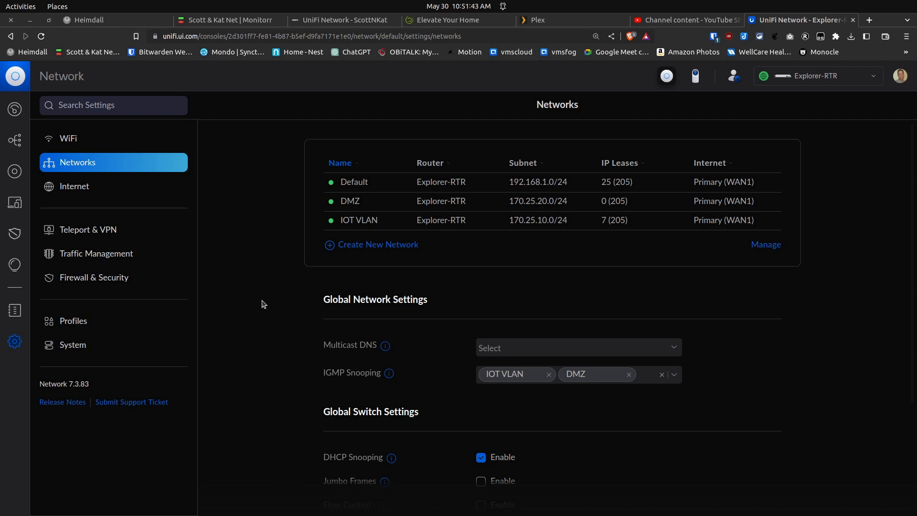
pyautogui.moveTo(382, 182)
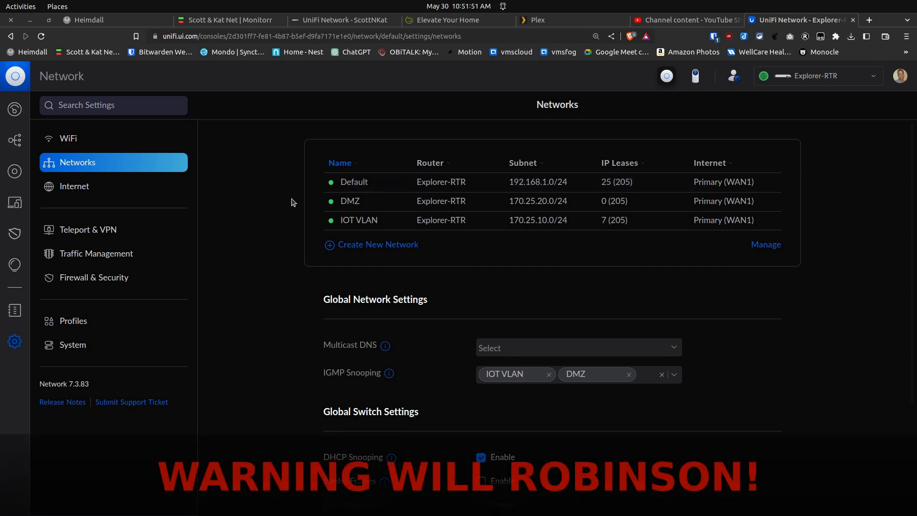
pyautogui.moveTo(350, 200)
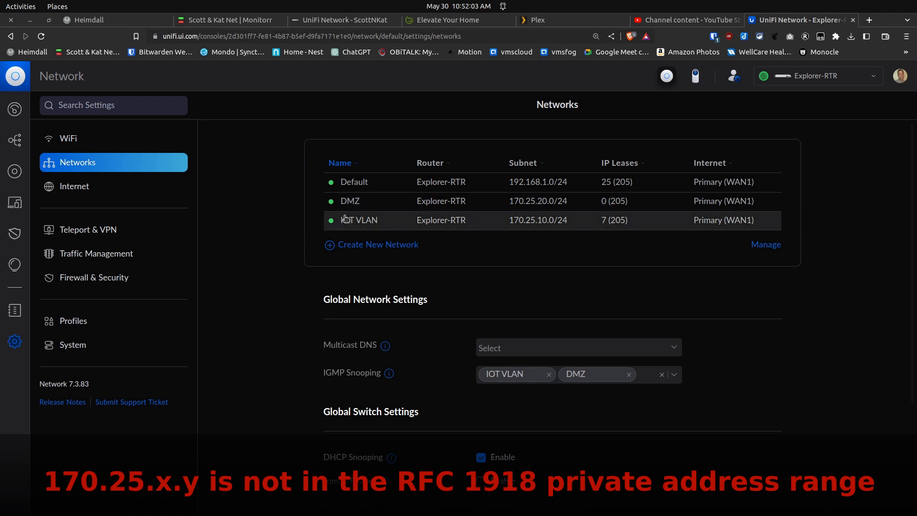
pyautogui.moveTo(358, 224)
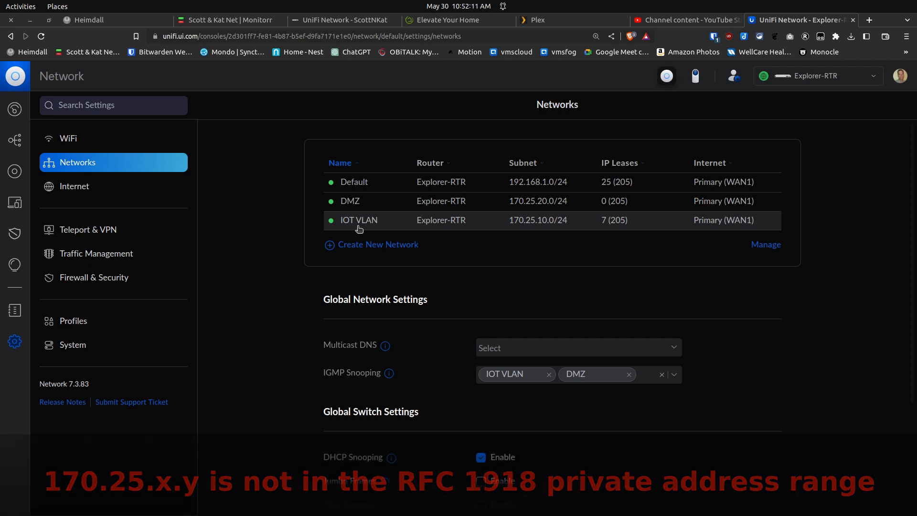
pyautogui.moveTo(287, 235)
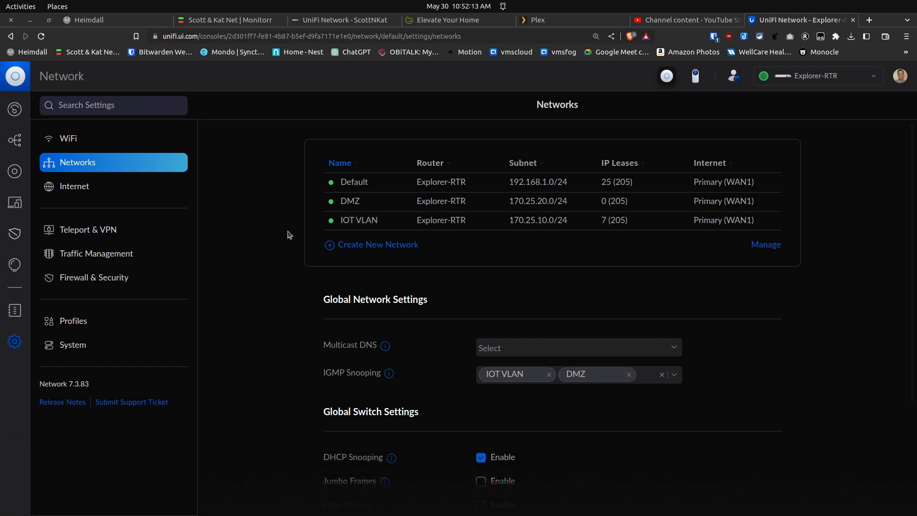
pyautogui.moveTo(270, 236)
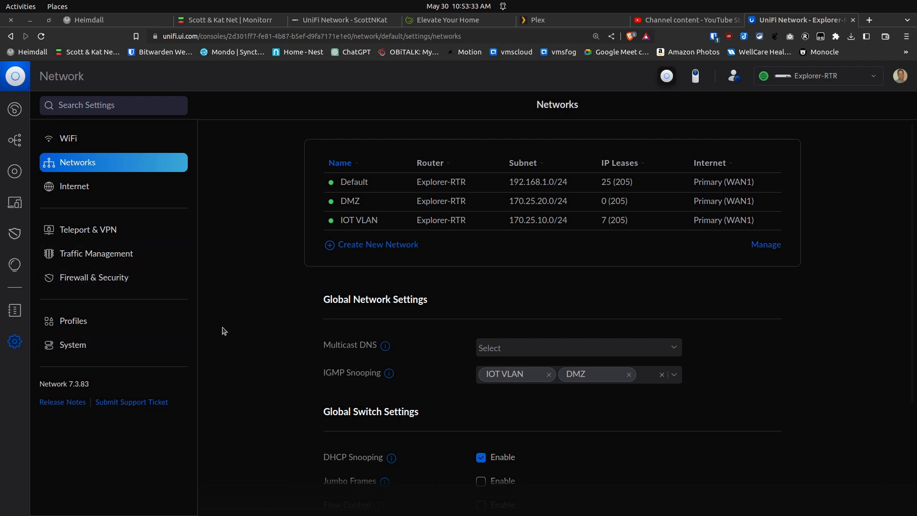
pyautogui.moveTo(68, 138)
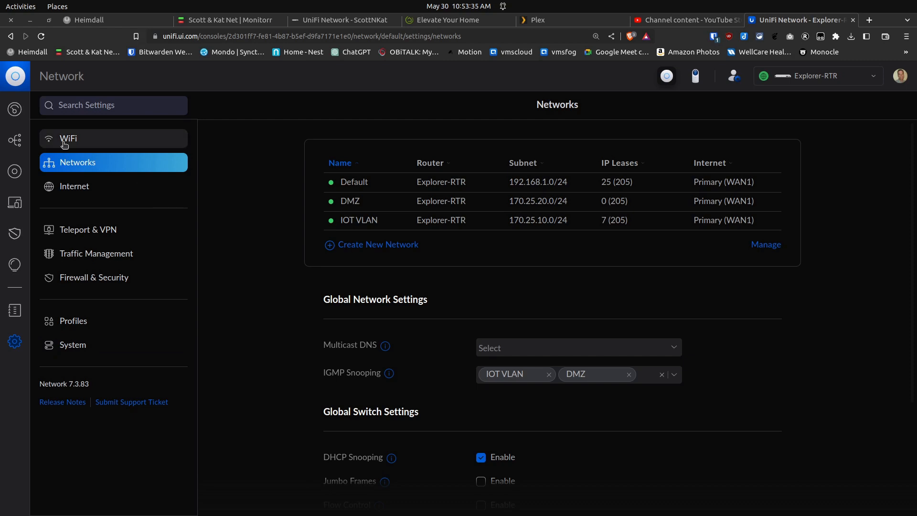
# Show the WiFi list with Explorer and Explorer-6e on the IOT VLAN
pyautogui.click(69, 138)
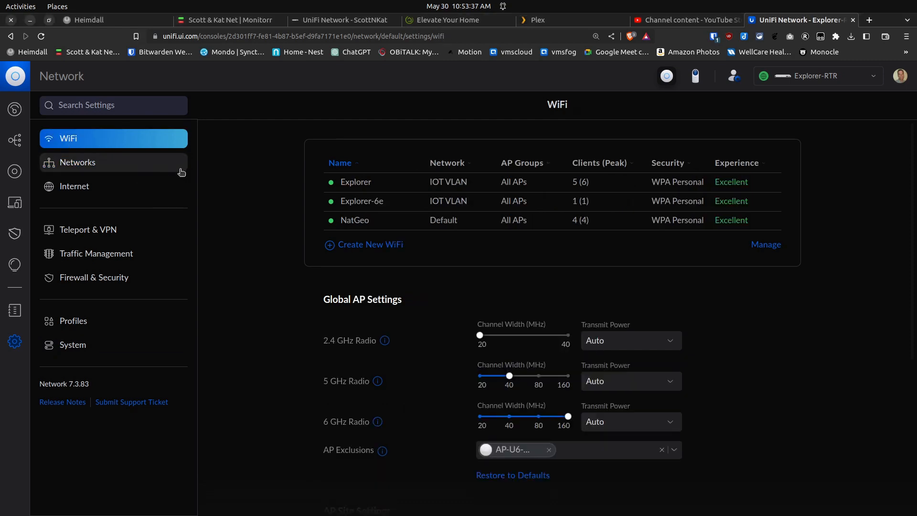
pyautogui.moveTo(256, 203)
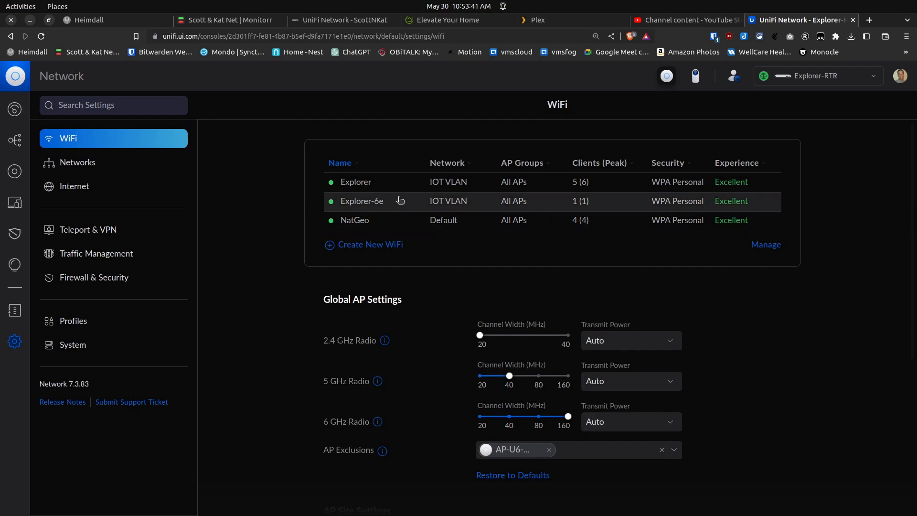
pyautogui.moveTo(398, 182)
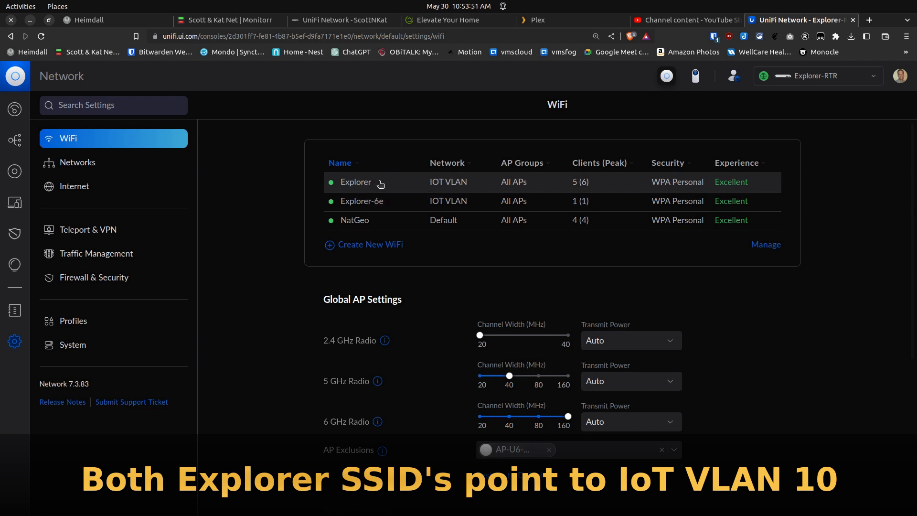
pyautogui.click(355, 182)
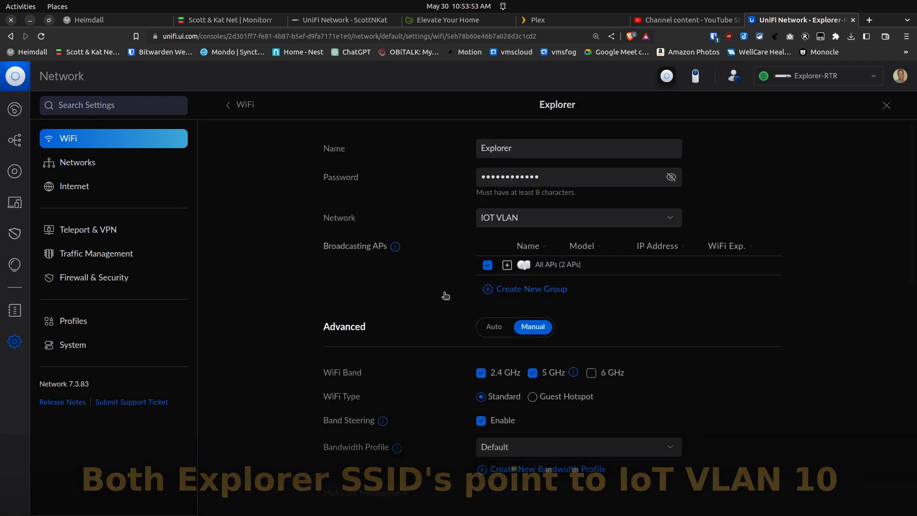
pyautogui.moveTo(539, 384)
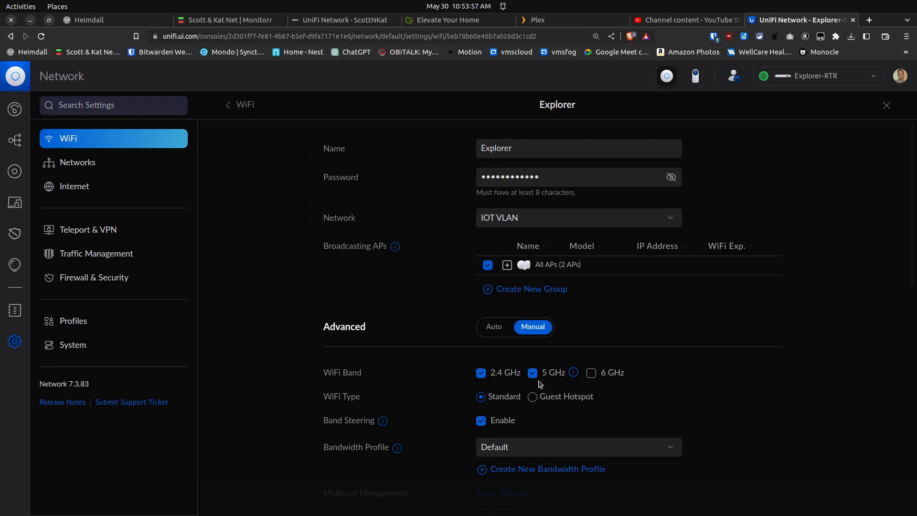
pyautogui.scroll(-3)
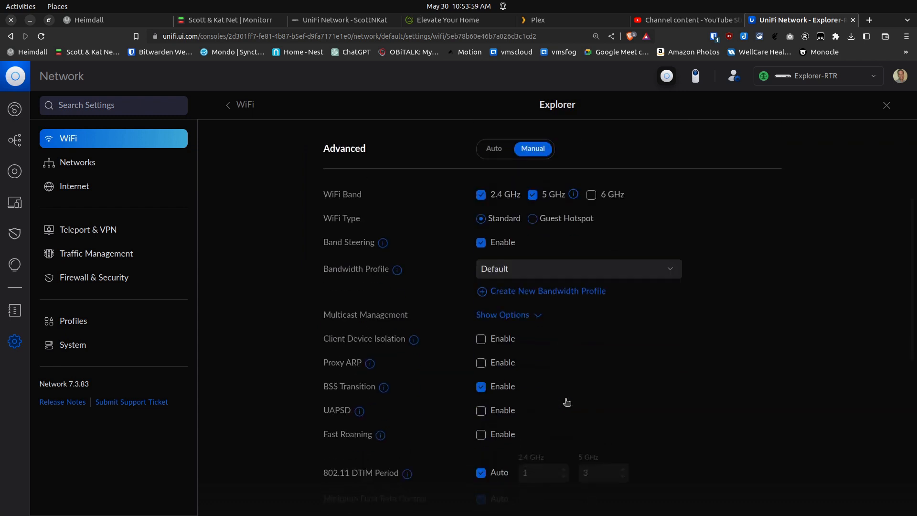
pyautogui.scroll(-3)
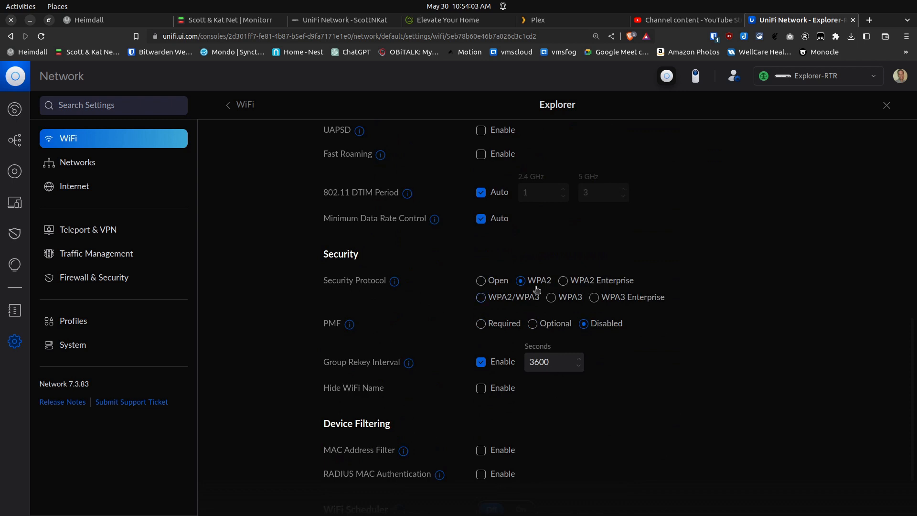
pyautogui.moveTo(444, 289)
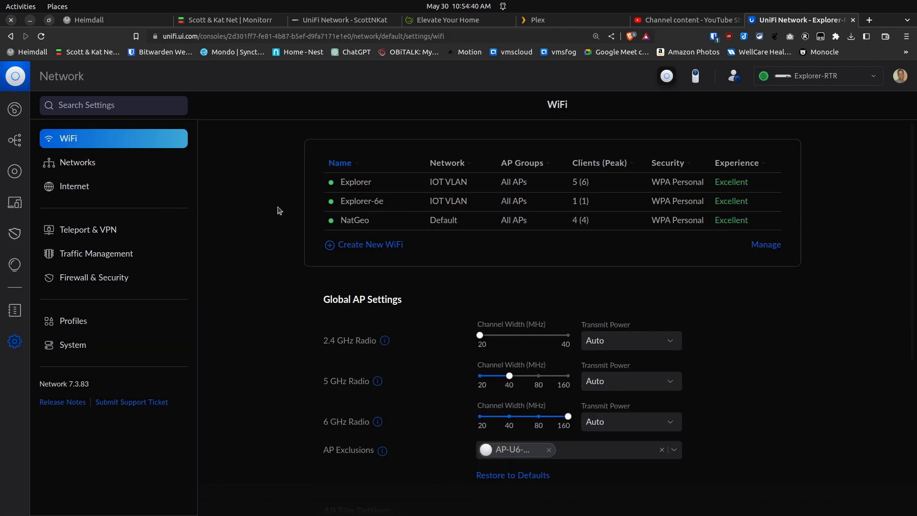
pyautogui.click(362, 201)
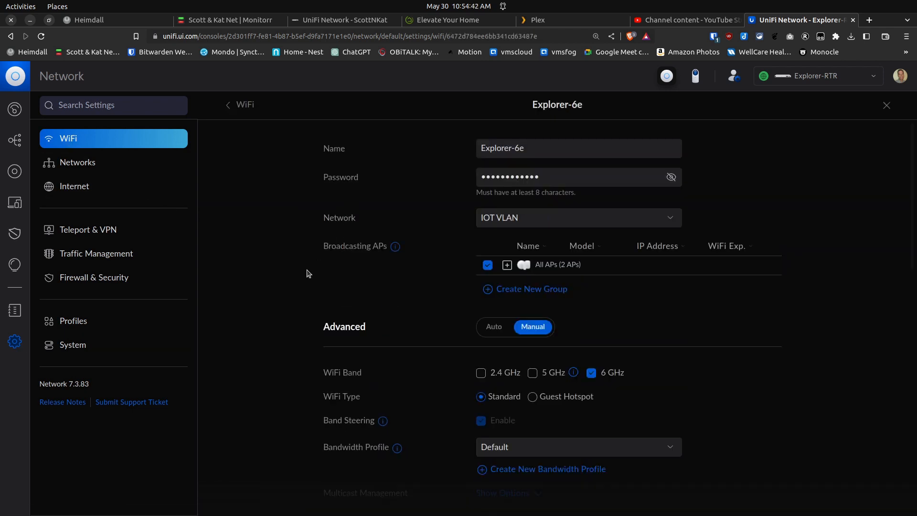
pyautogui.moveTo(385, 388)
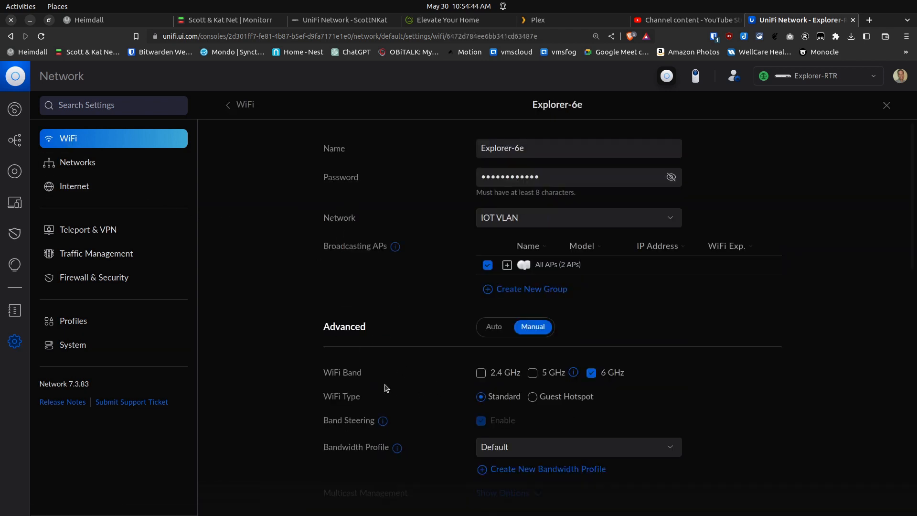
pyautogui.moveTo(607, 385)
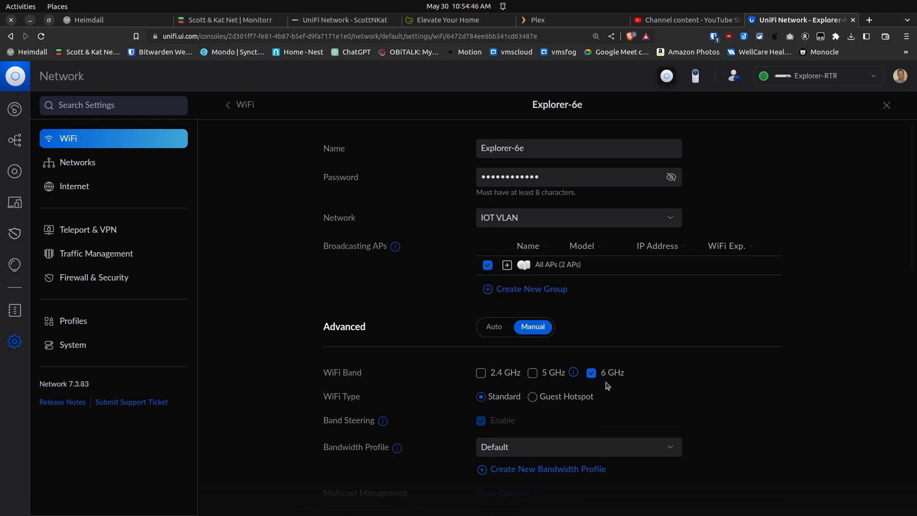
pyautogui.scroll(-3)
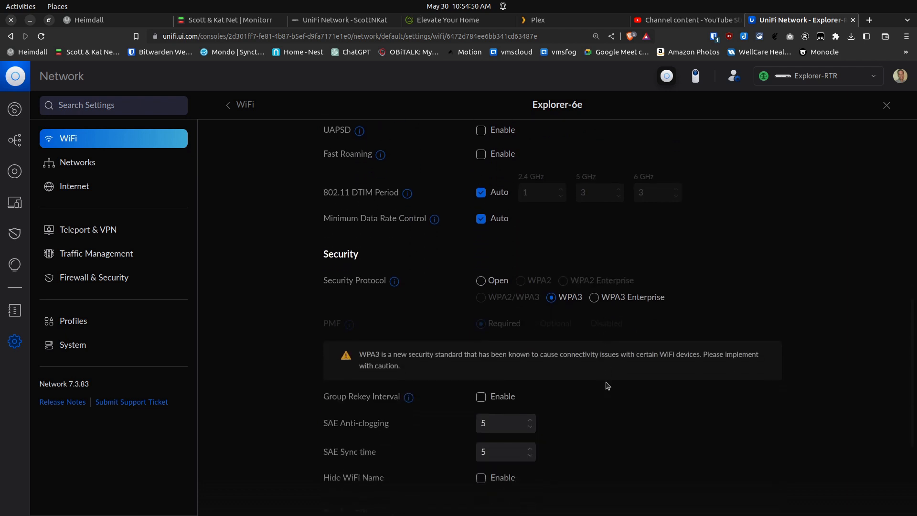
pyautogui.moveTo(561, 312)
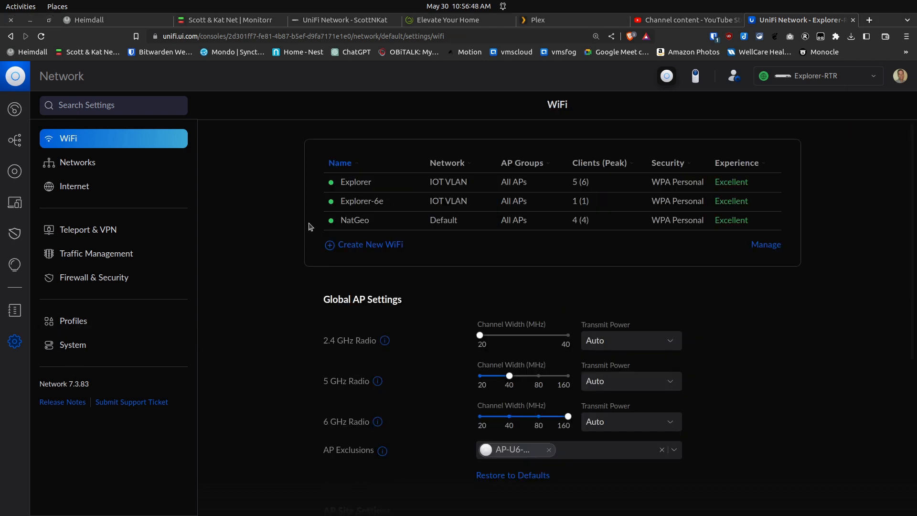
pyautogui.click(355, 182)
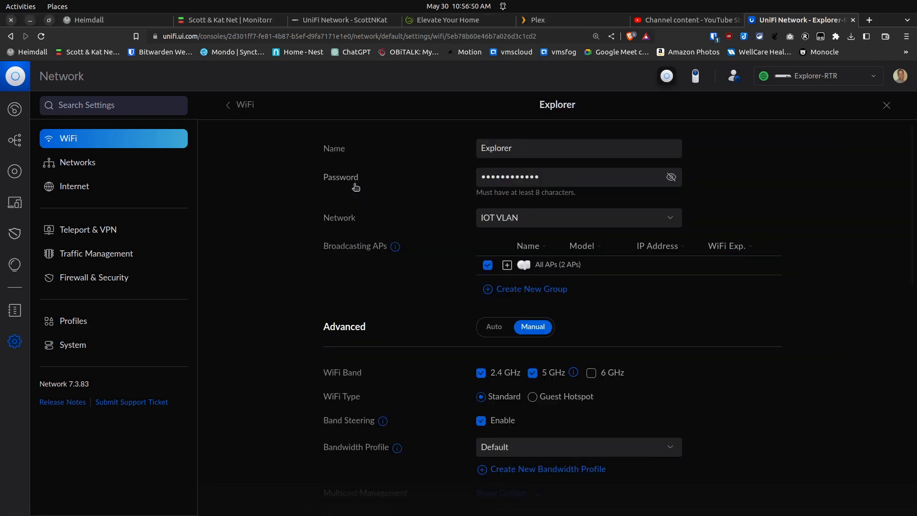
pyautogui.moveTo(465, 379)
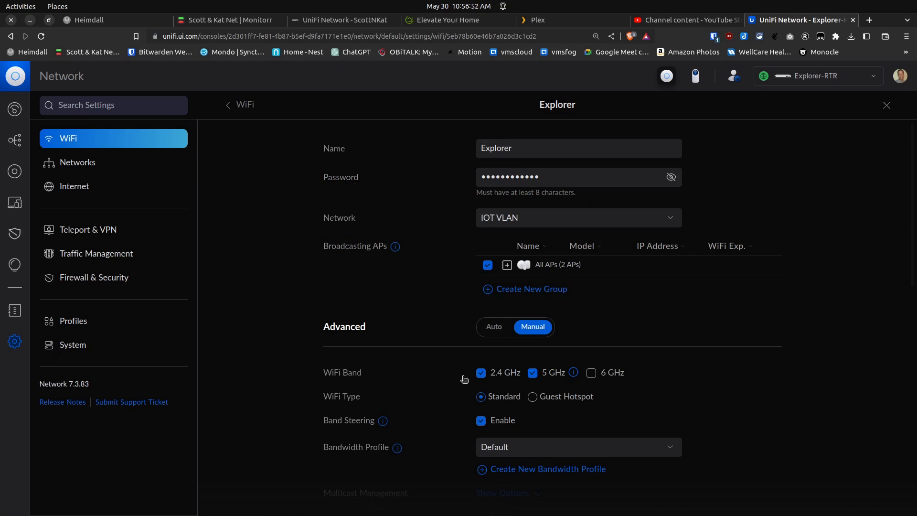
pyautogui.moveTo(498, 382)
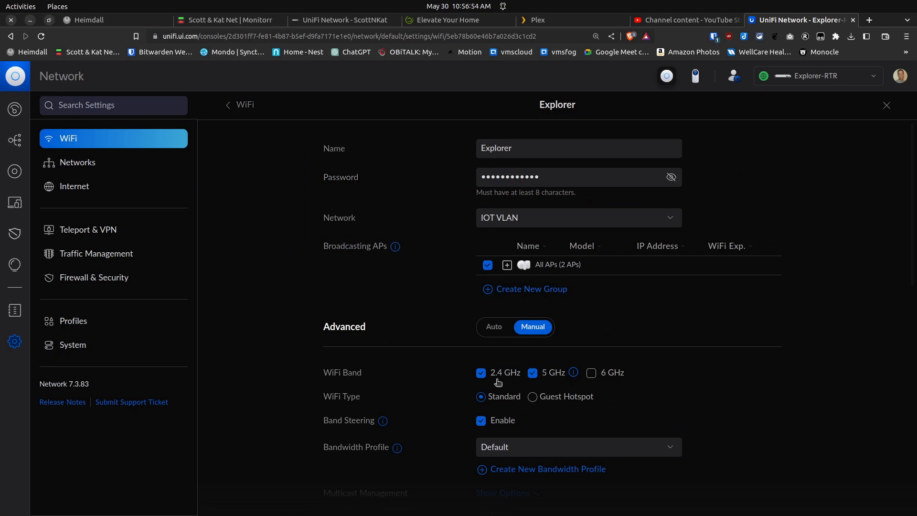
pyautogui.moveTo(560, 387)
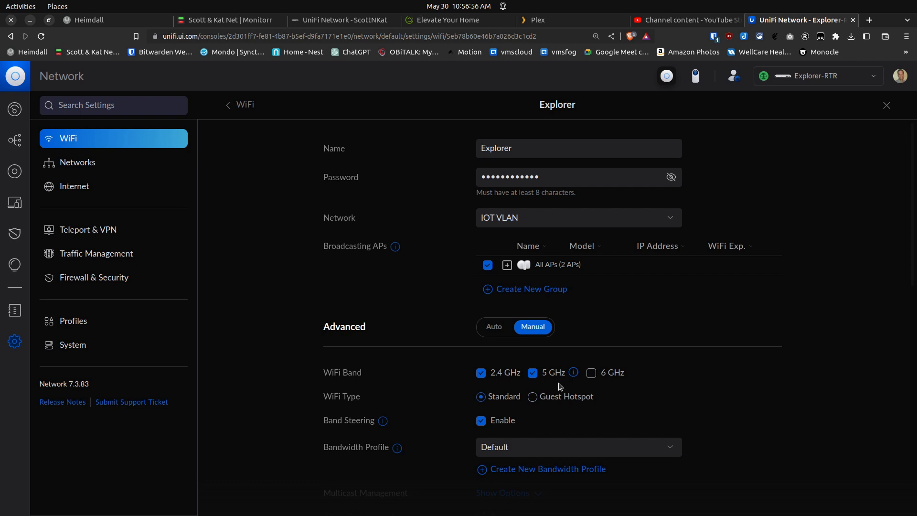
pyautogui.moveTo(640, 397)
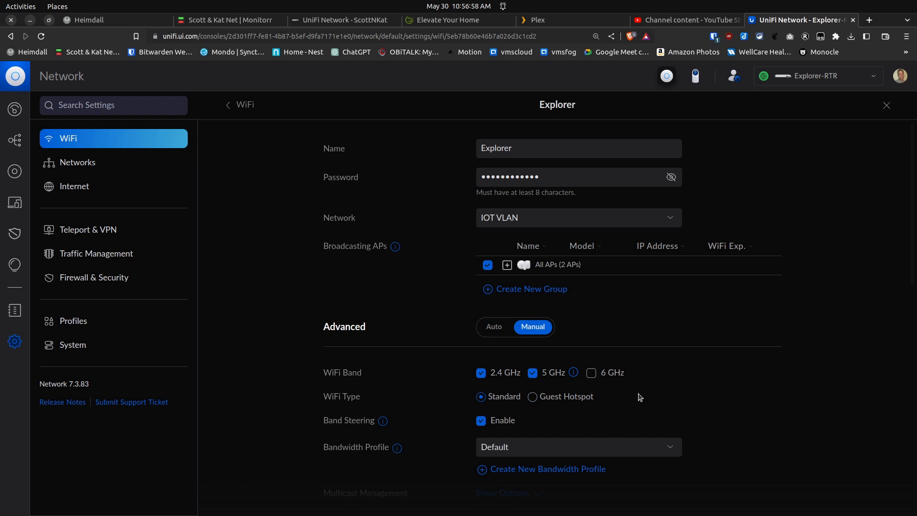
pyautogui.scroll(-3)
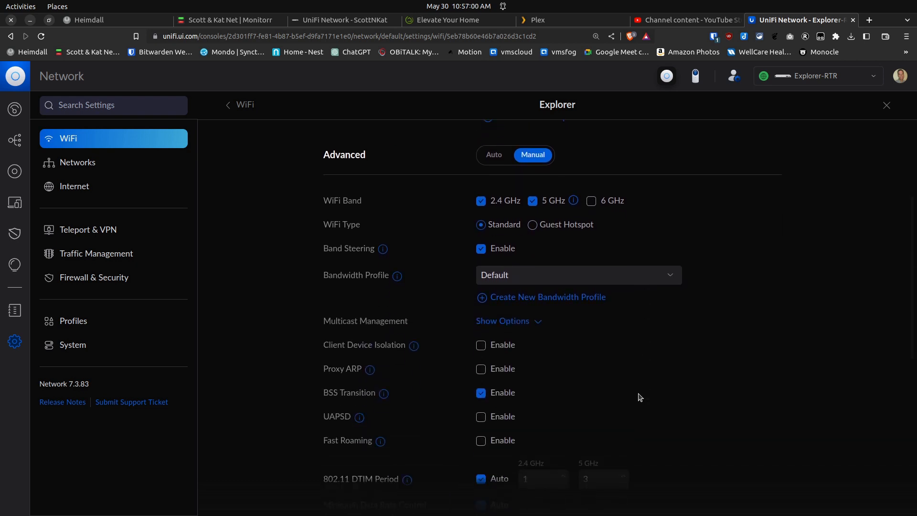
pyautogui.scroll(-3)
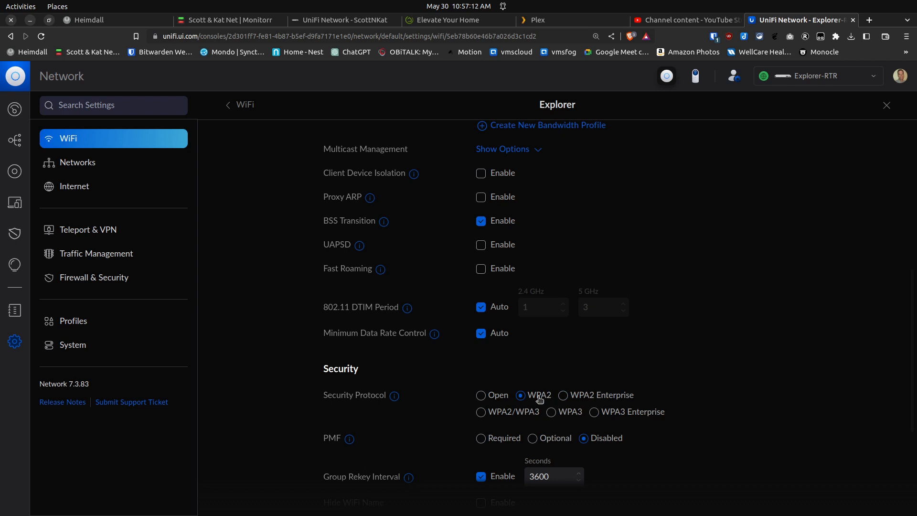
pyautogui.moveTo(669, 368)
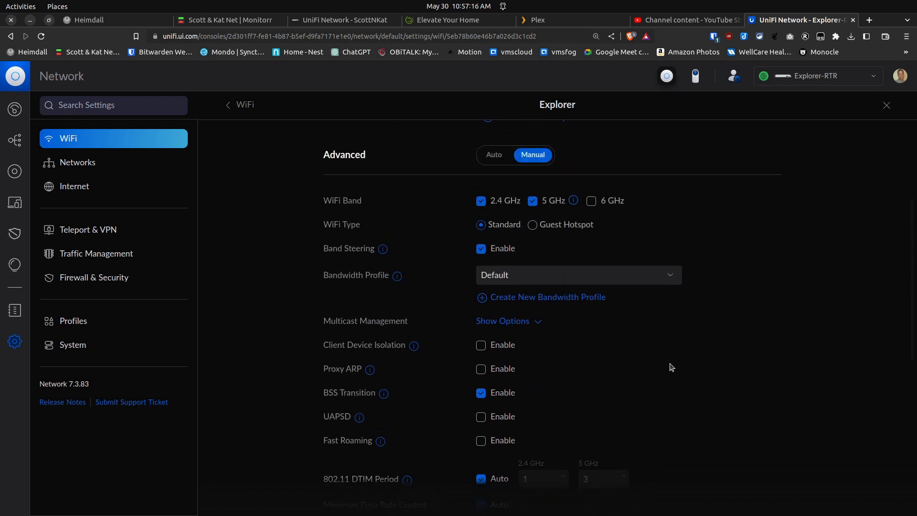
pyautogui.scroll(3)
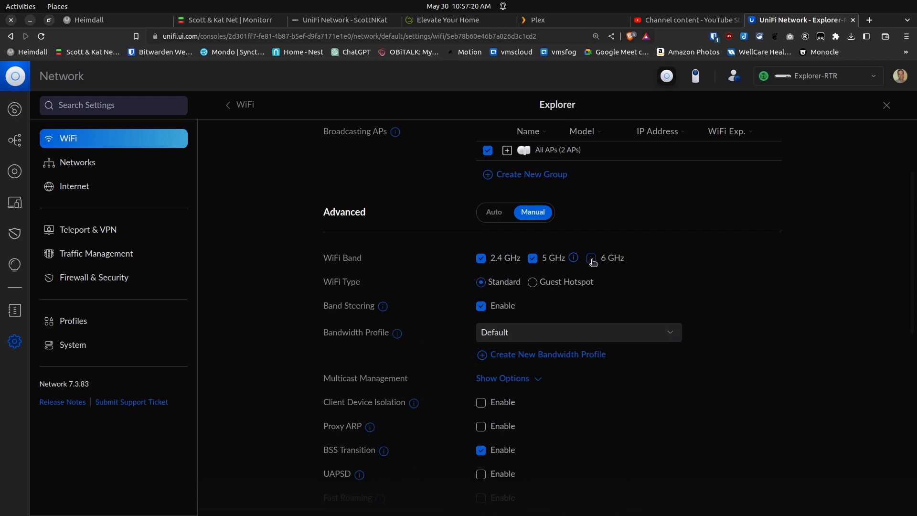
# Test turning off the 6 GHz band and switching Explorer's security to WPA2/WPA3 mixed mode
pyautogui.scroll(-3)
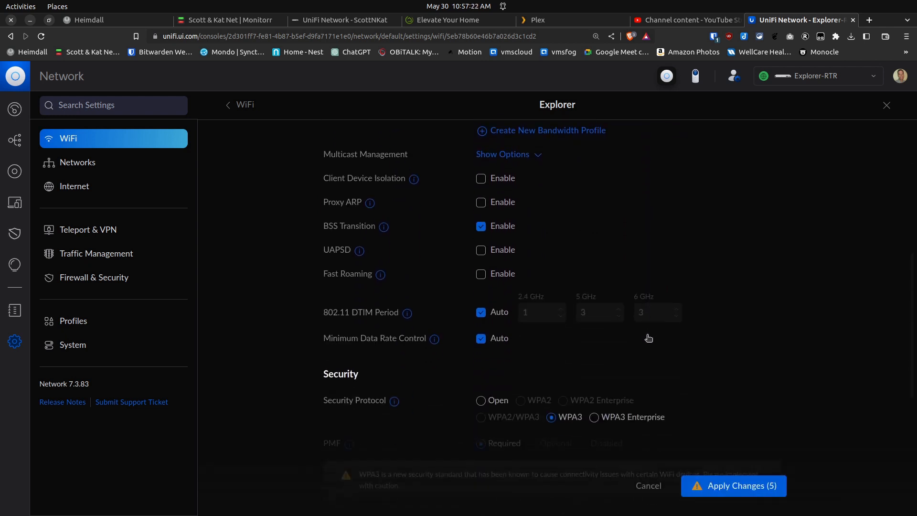
pyautogui.scroll(-3)
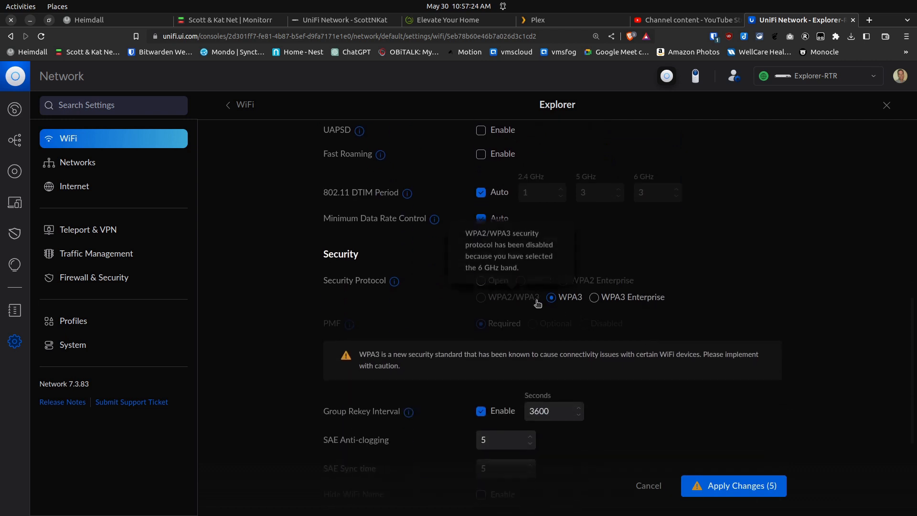
pyautogui.moveTo(611, 330)
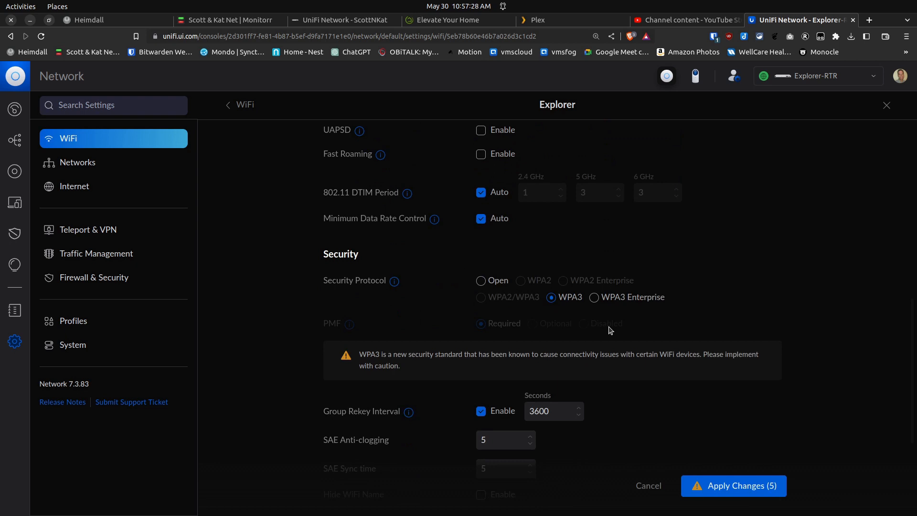
pyautogui.moveTo(533, 317)
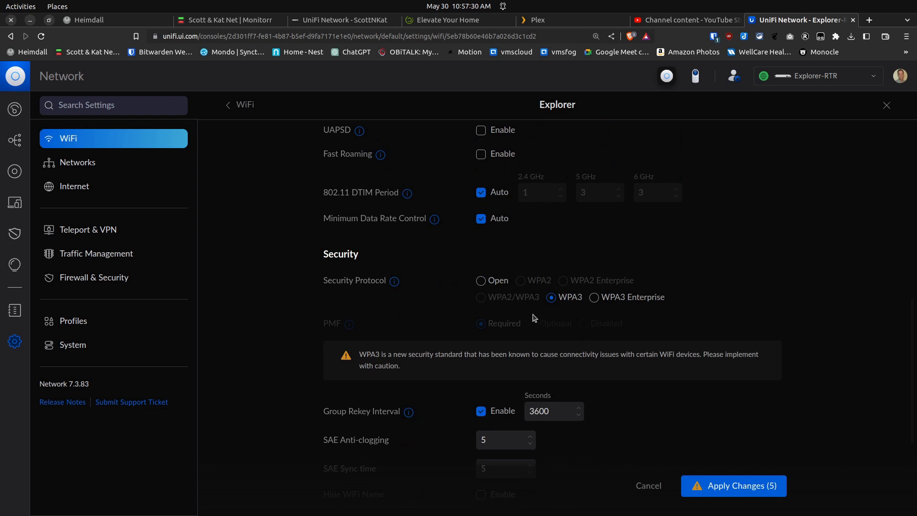
pyautogui.moveTo(554, 325)
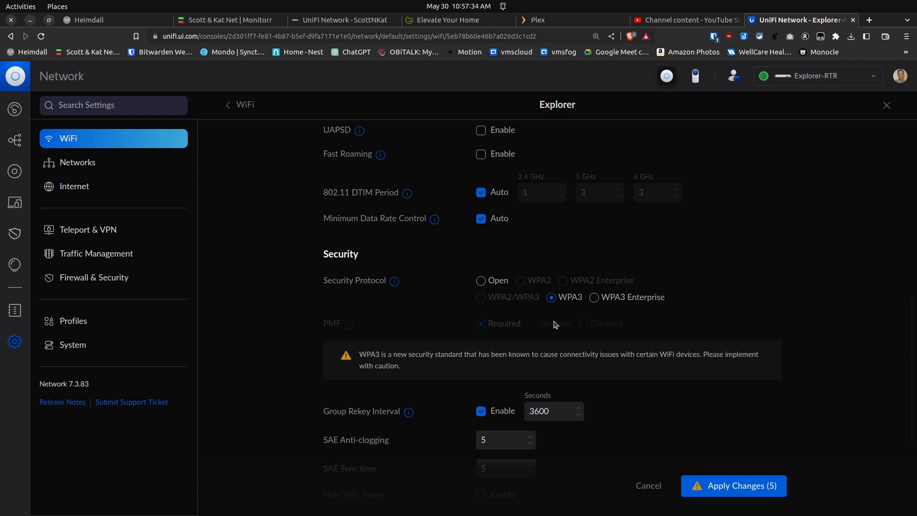
pyautogui.moveTo(579, 314)
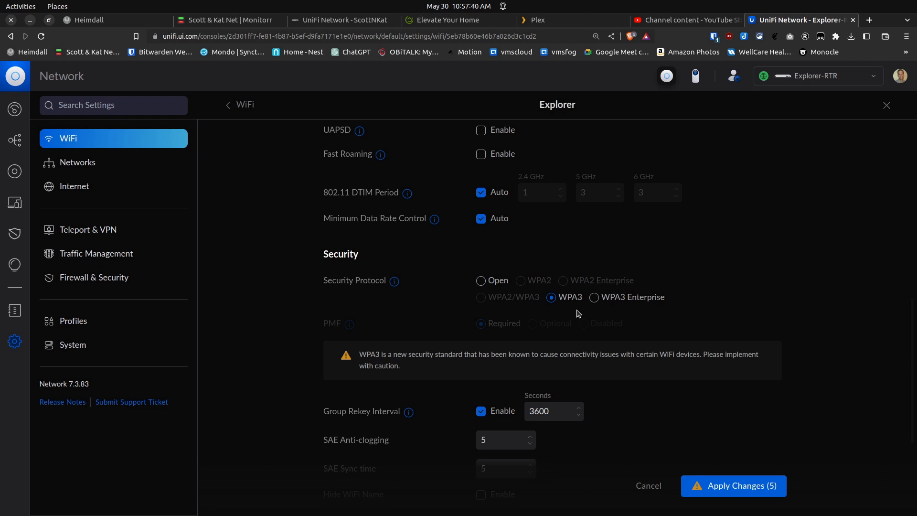
pyautogui.scroll(3)
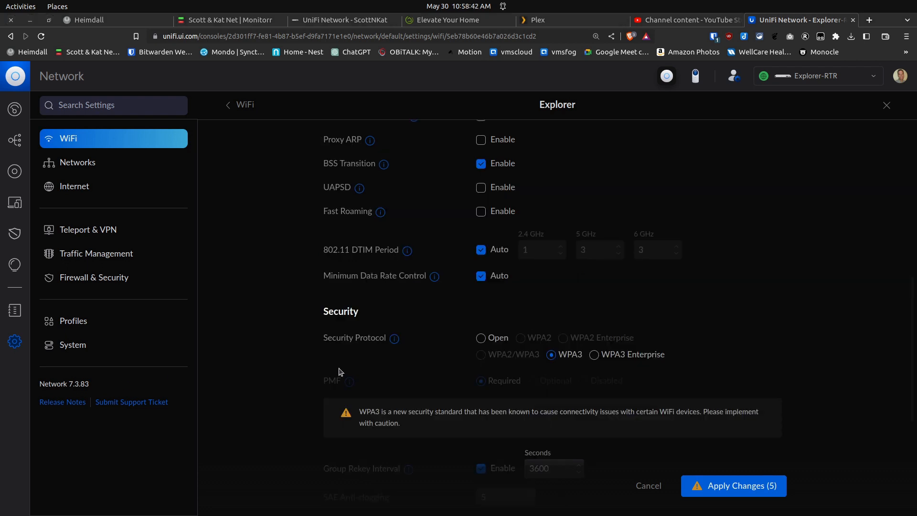
pyautogui.scroll(3)
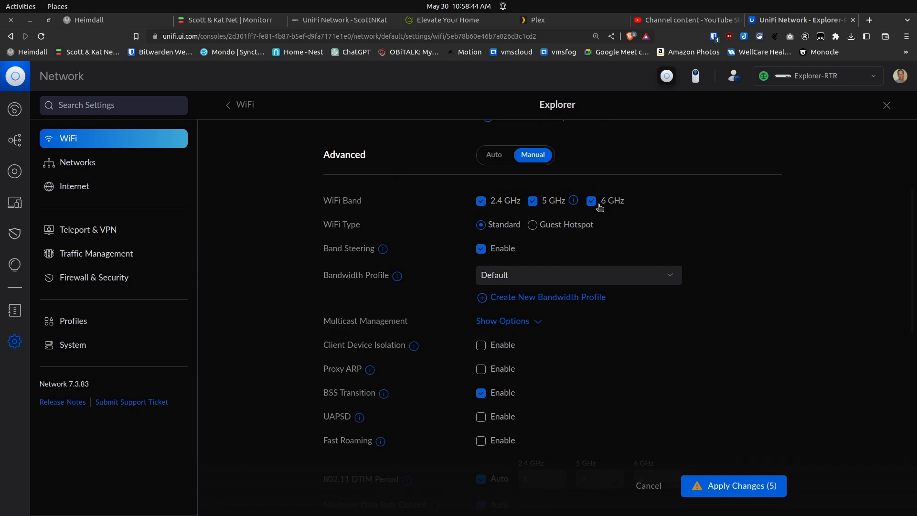
pyautogui.click(591, 201)
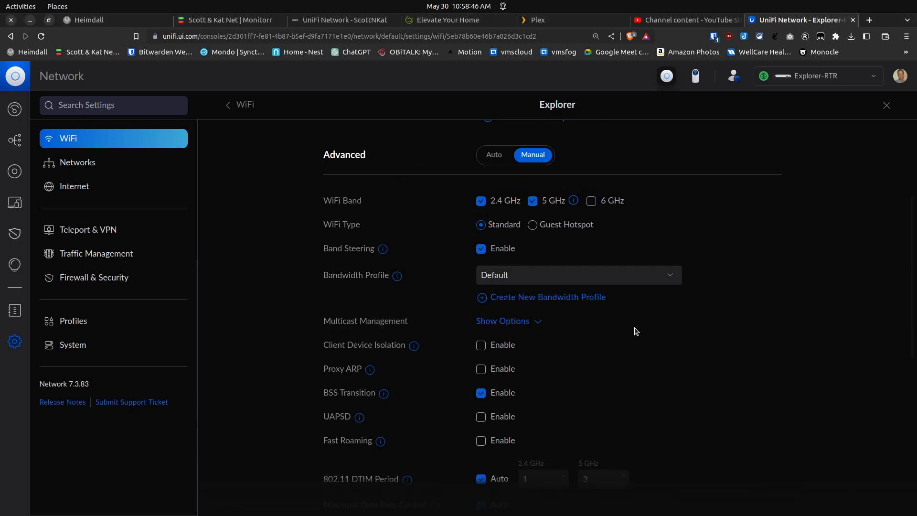
pyautogui.scroll(-3)
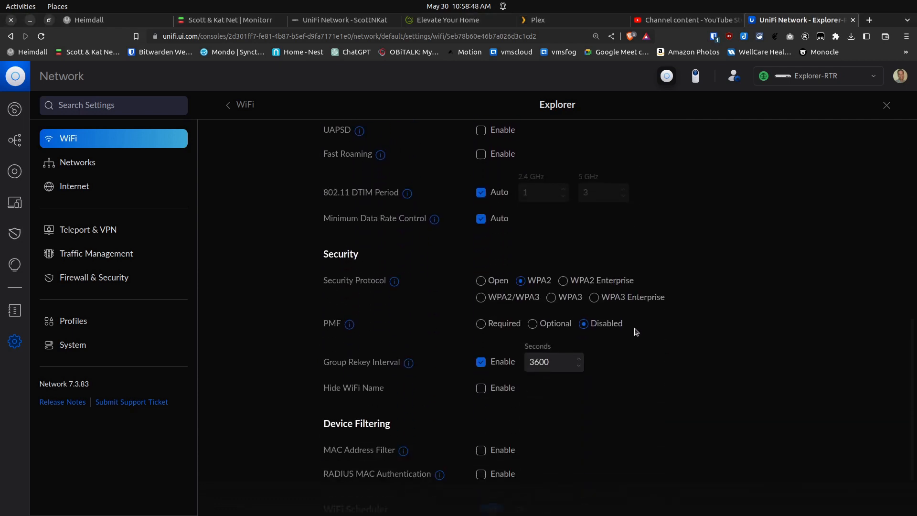
pyautogui.moveTo(471, 296)
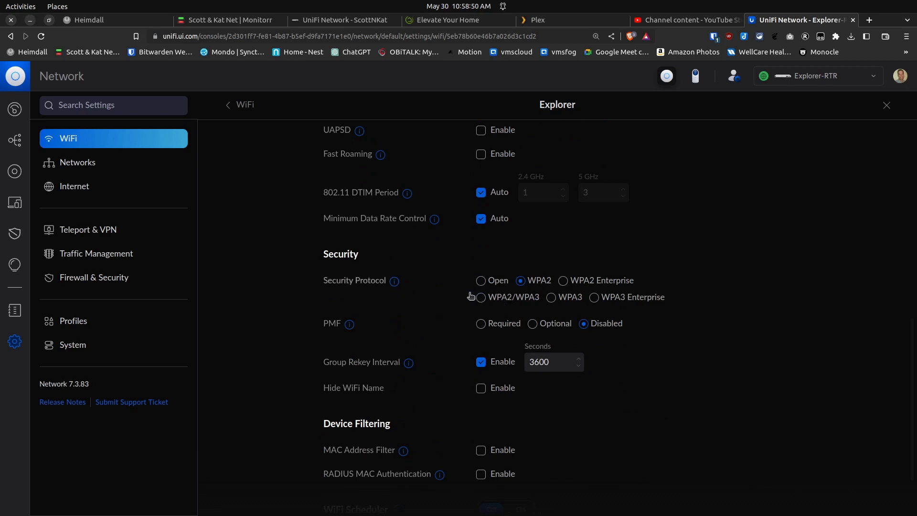
pyautogui.moveTo(538, 290)
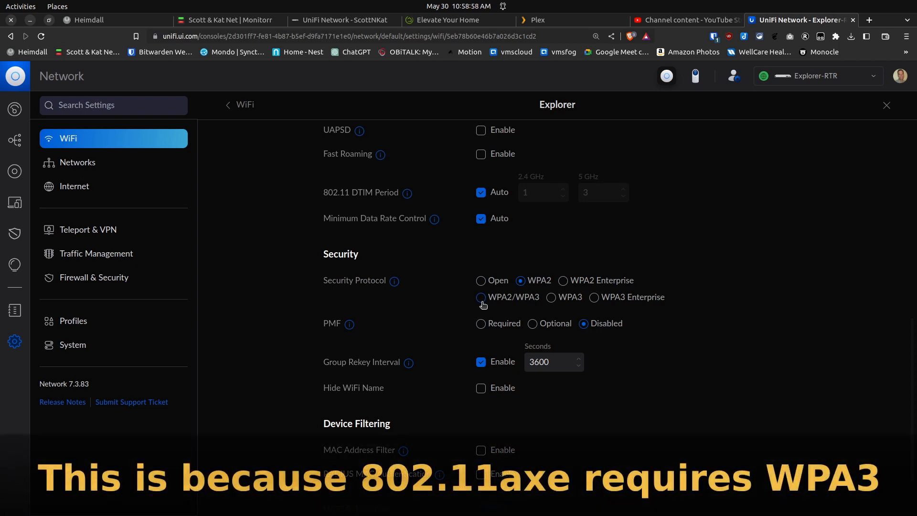
pyautogui.click(481, 297)
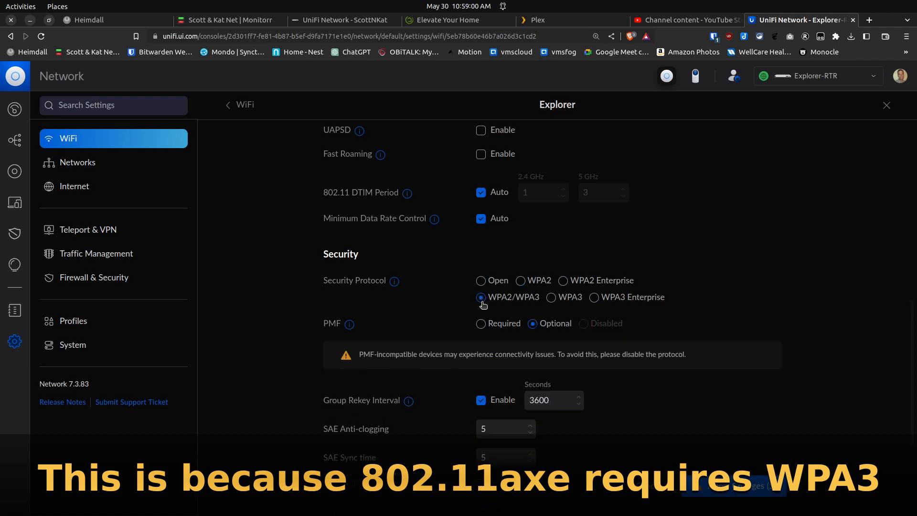
pyautogui.moveTo(522, 316)
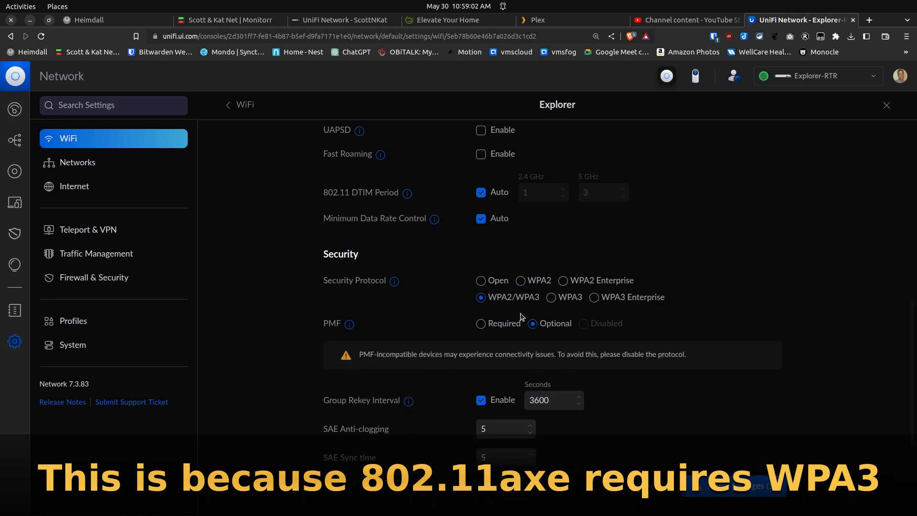
# Re-enable the 6 GHz band so Explorer's security locks to WPA3
pyautogui.scroll(3)
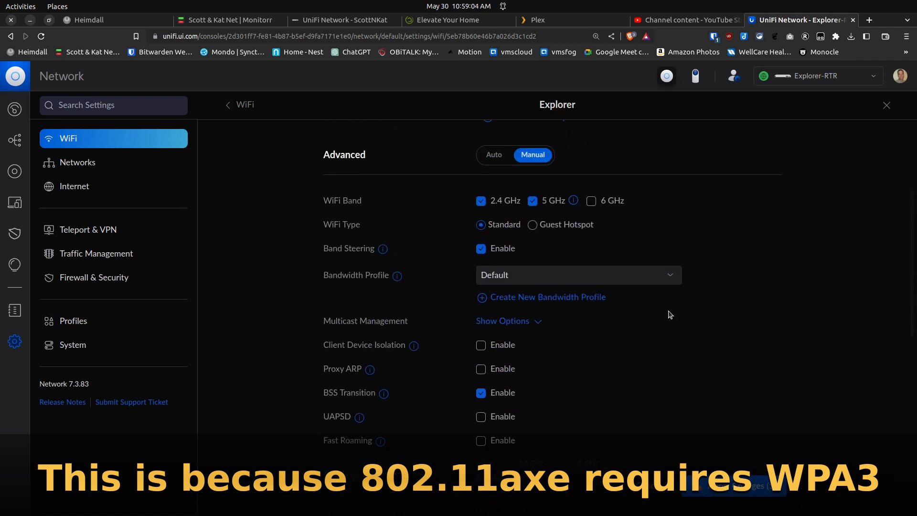
pyautogui.click(591, 194)
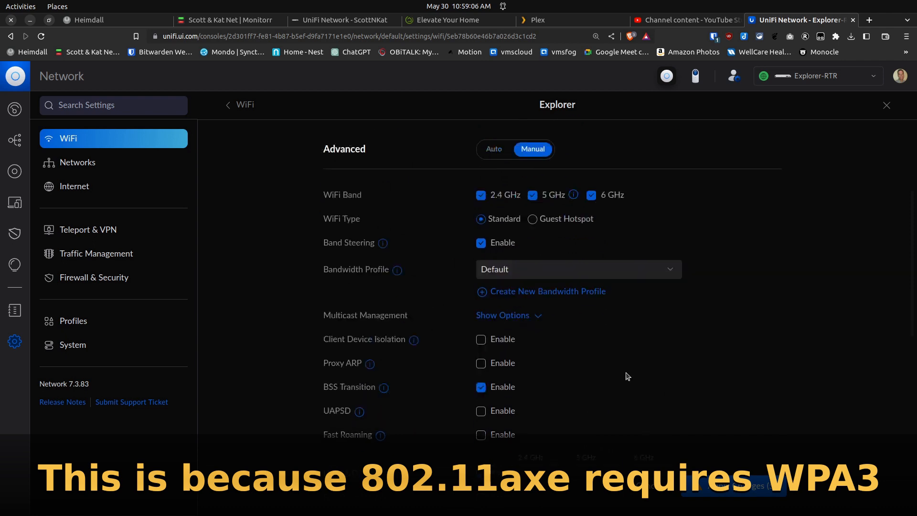
pyautogui.scroll(-3)
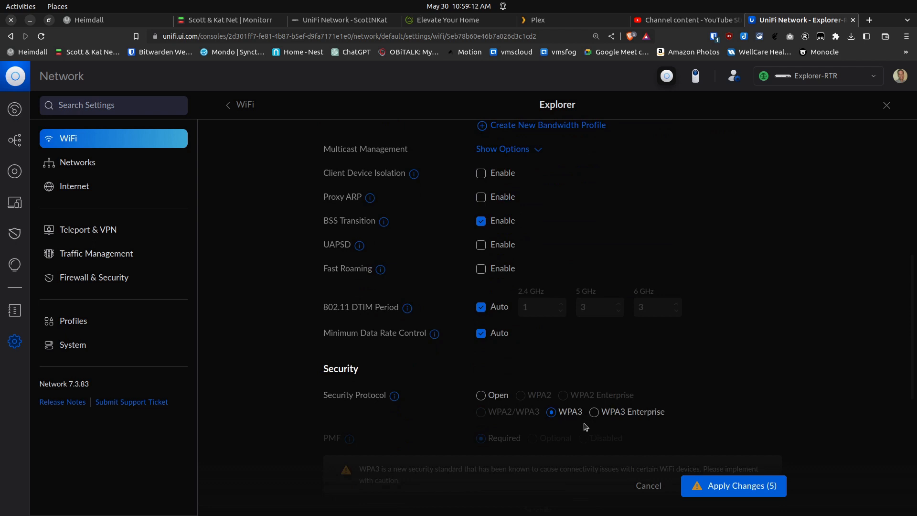
pyautogui.moveTo(594, 369)
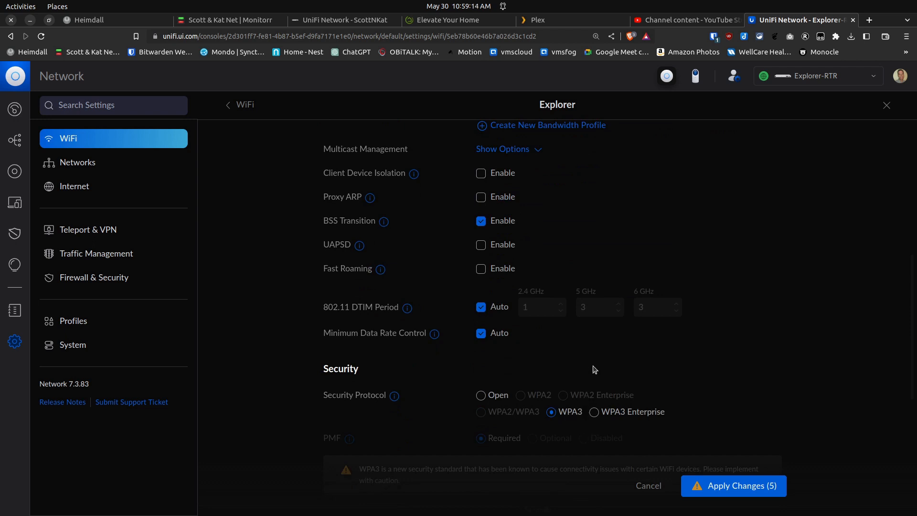
# Remove the 6 GHz band from Explorer, leaving it on 2.4 and 5 GHz
pyautogui.scroll(3)
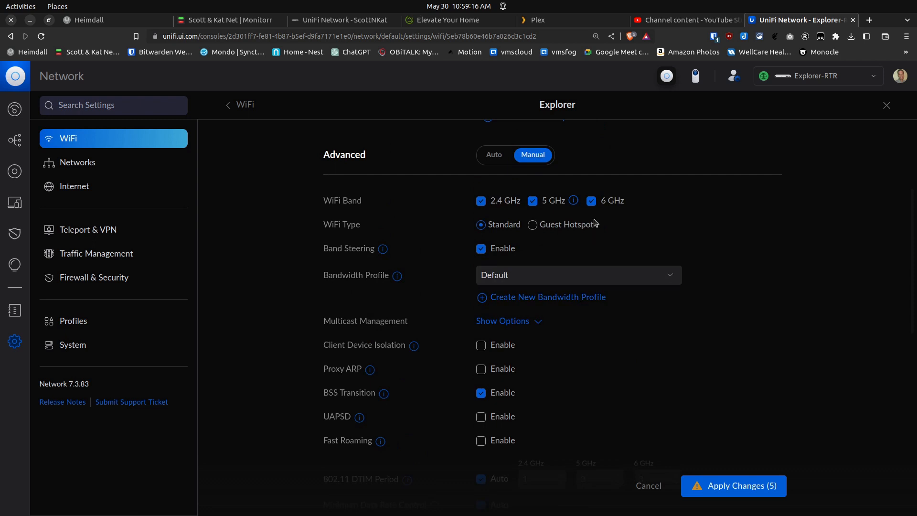
pyautogui.click(590, 201)
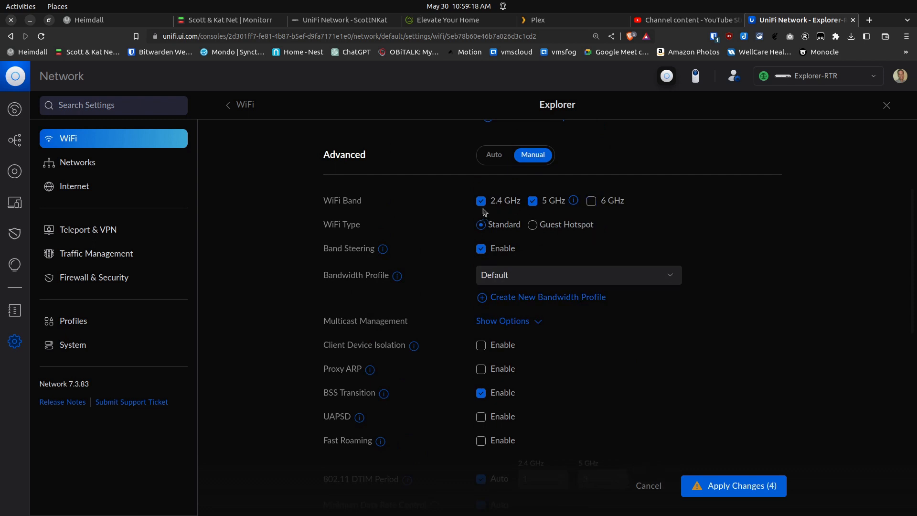
pyautogui.moveTo(538, 212)
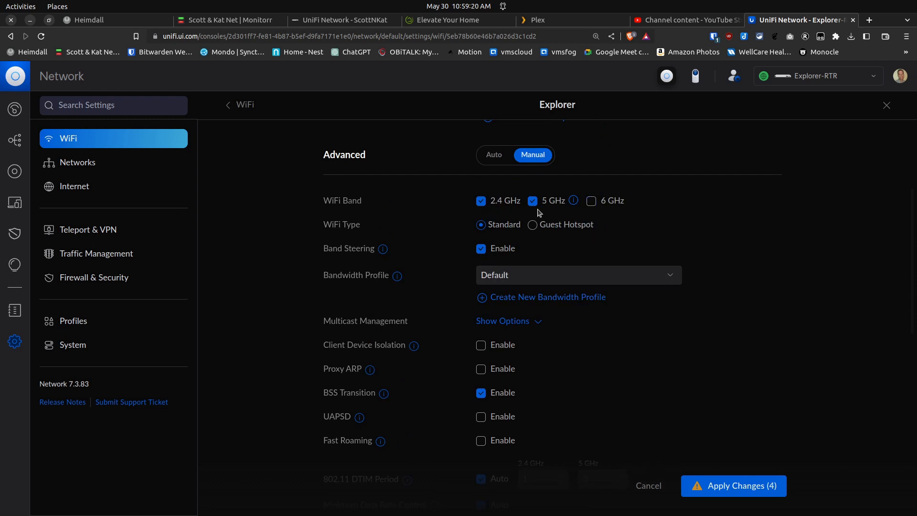
pyautogui.scroll(-3)
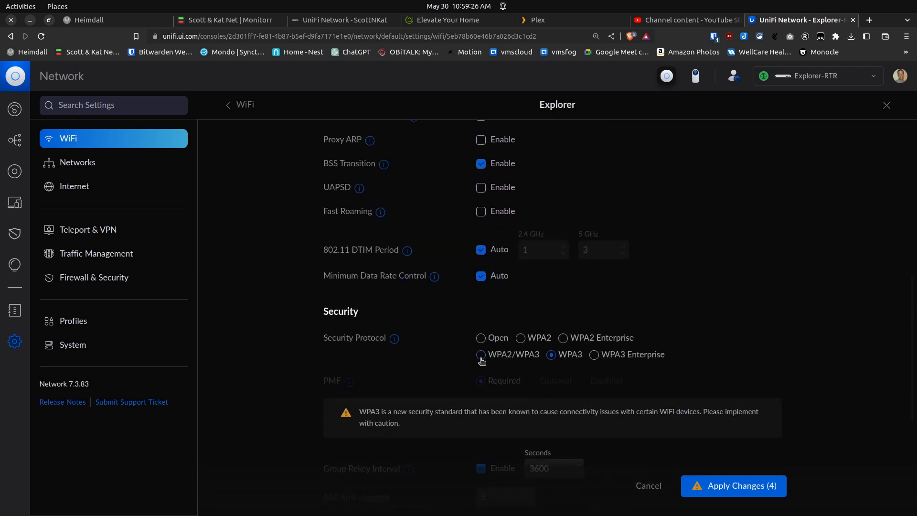
pyautogui.click(481, 354)
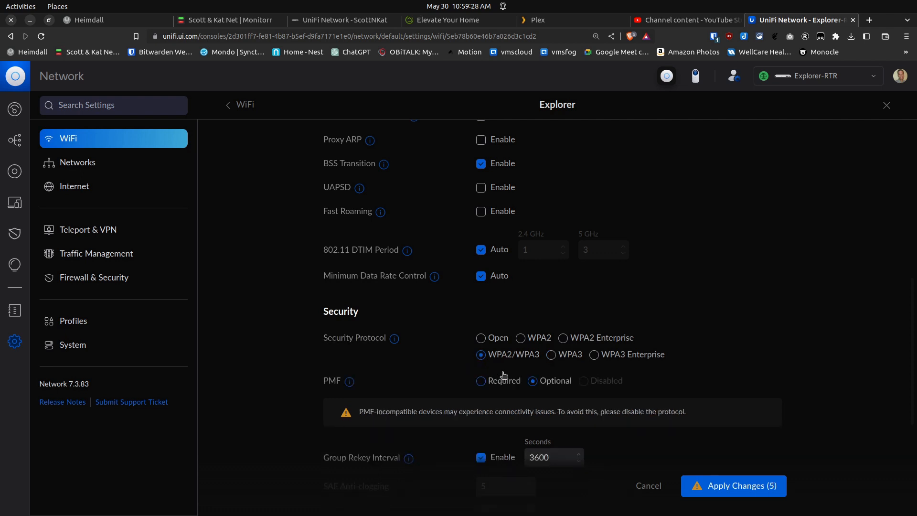
pyautogui.moveTo(512, 367)
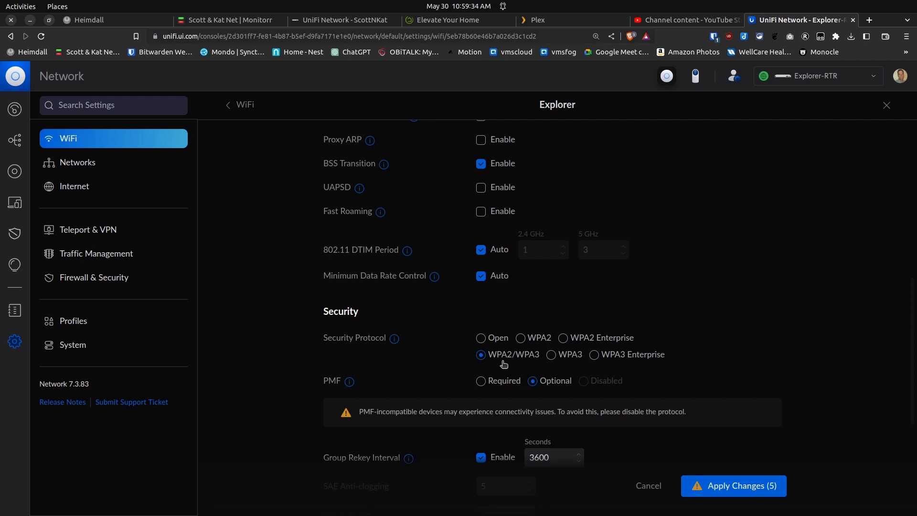
pyautogui.moveTo(533, 363)
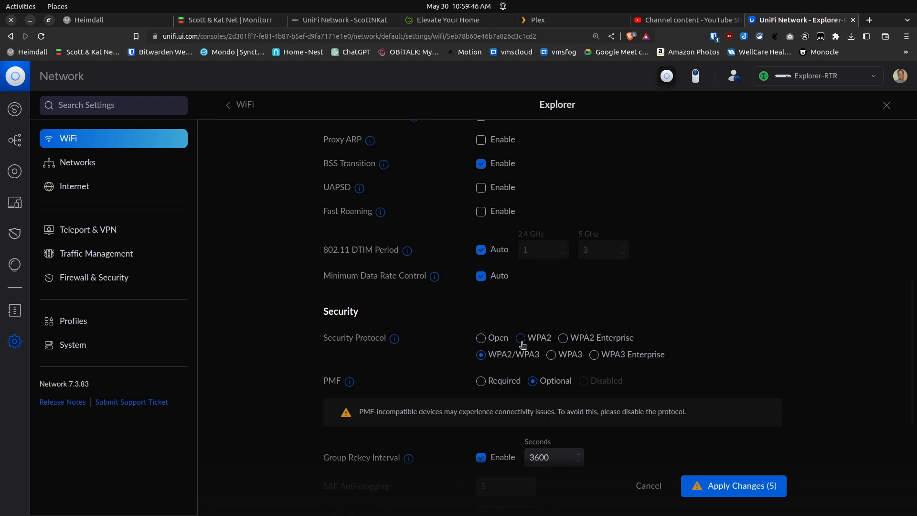
# Set Explorer's security protocol back to WPA2 and review the band options
pyautogui.click(520, 337)
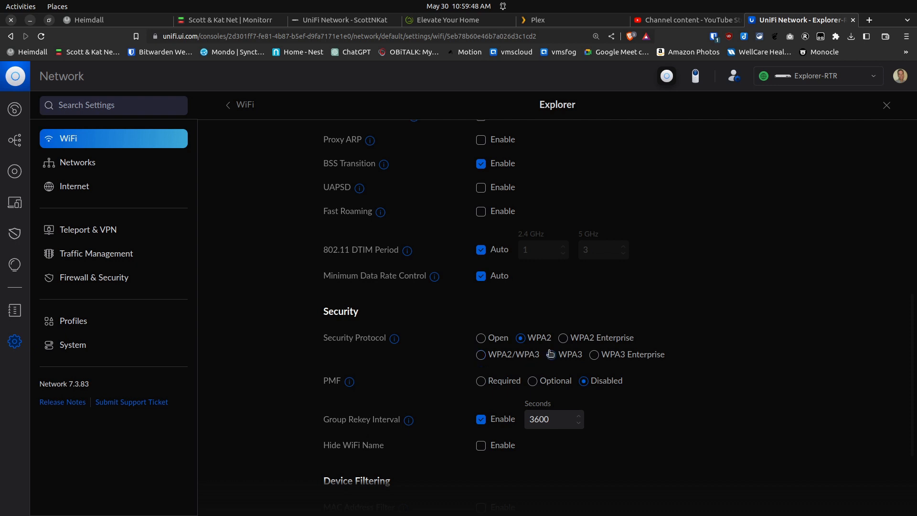
pyautogui.scroll(3)
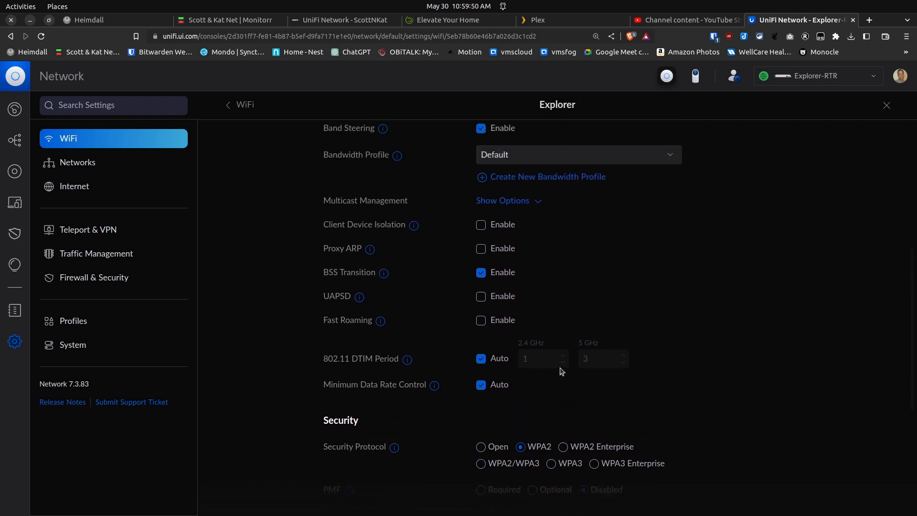
pyautogui.scroll(3)
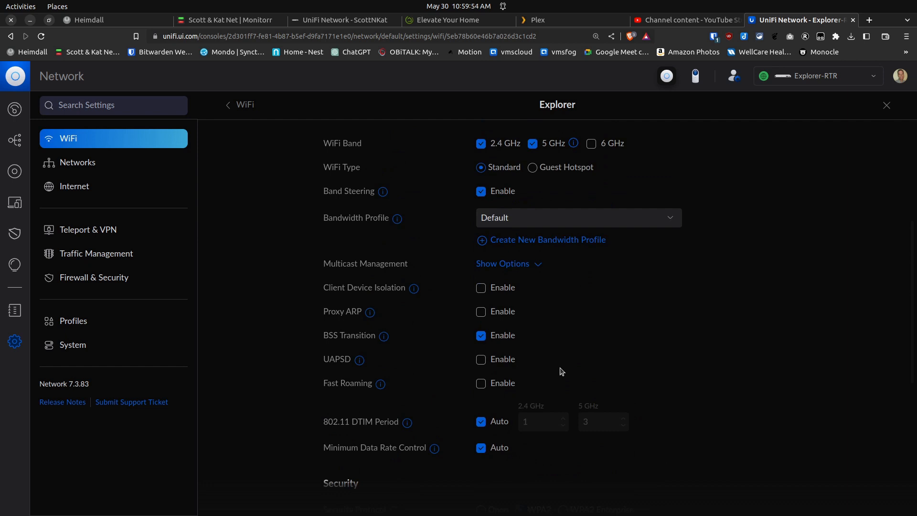
pyautogui.scroll(-3)
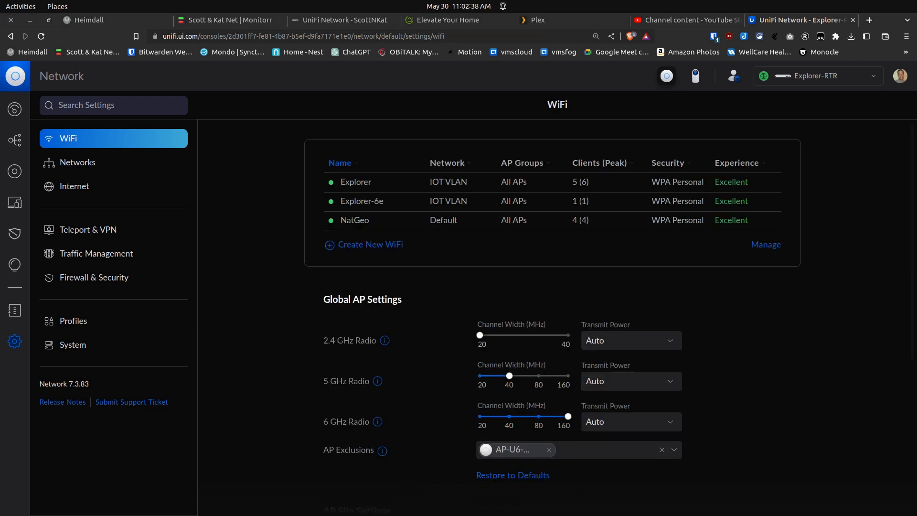
pyautogui.moveTo(314, 231)
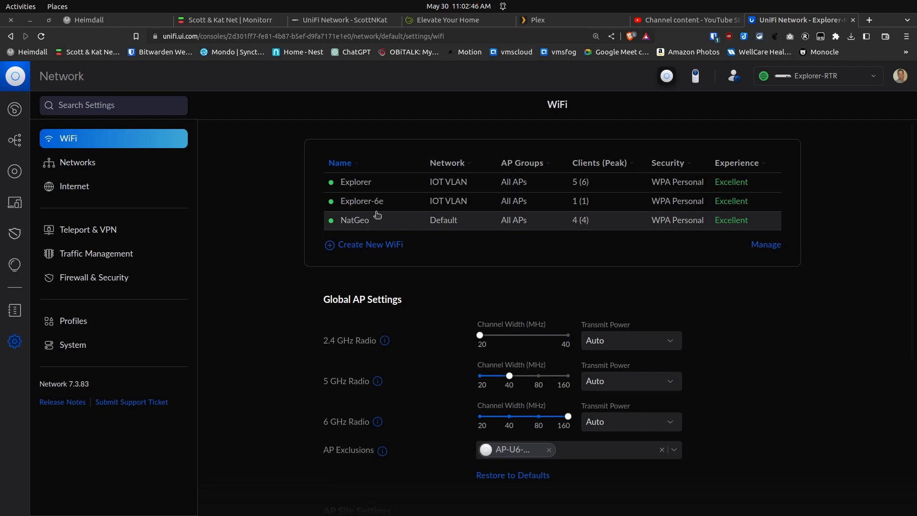
pyautogui.moveTo(230, 186)
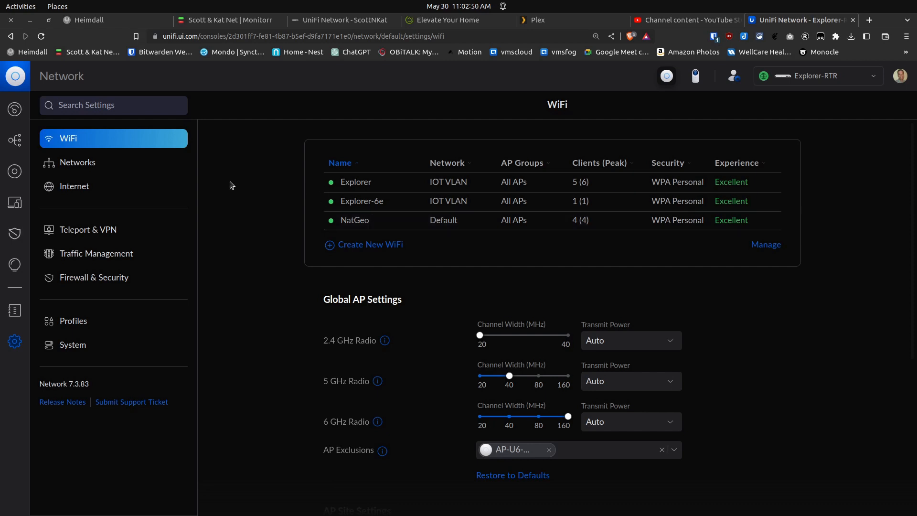
pyautogui.moveTo(14, 204)
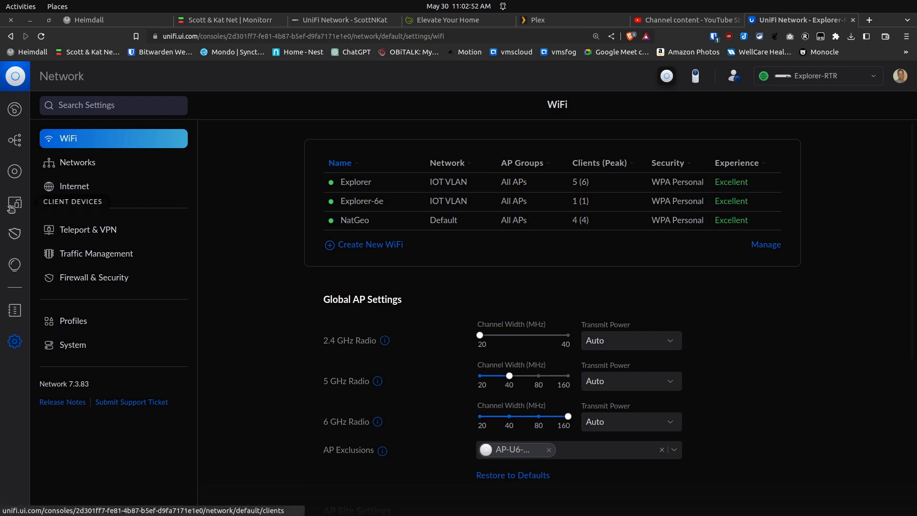
# View the Amazon Fire Cube client, connected to Explorer-6e on 6 GHz
pyautogui.click(14, 202)
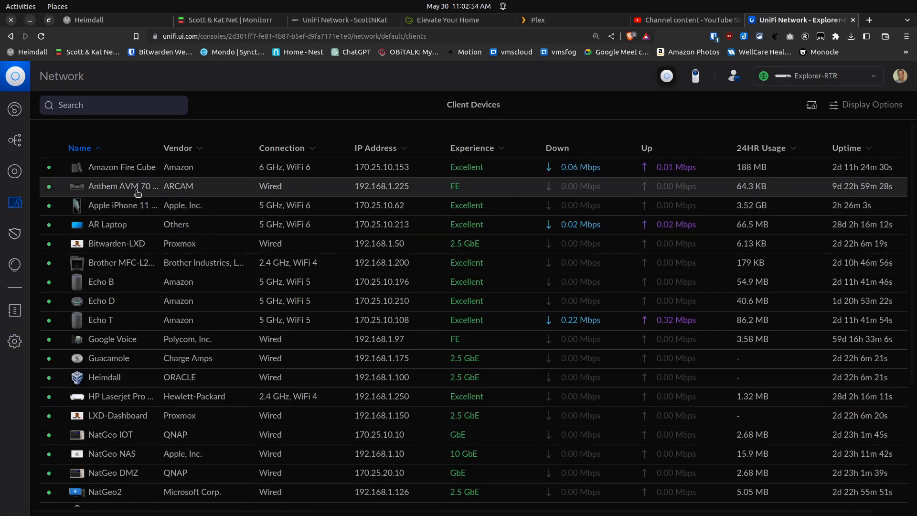
pyautogui.click(121, 166)
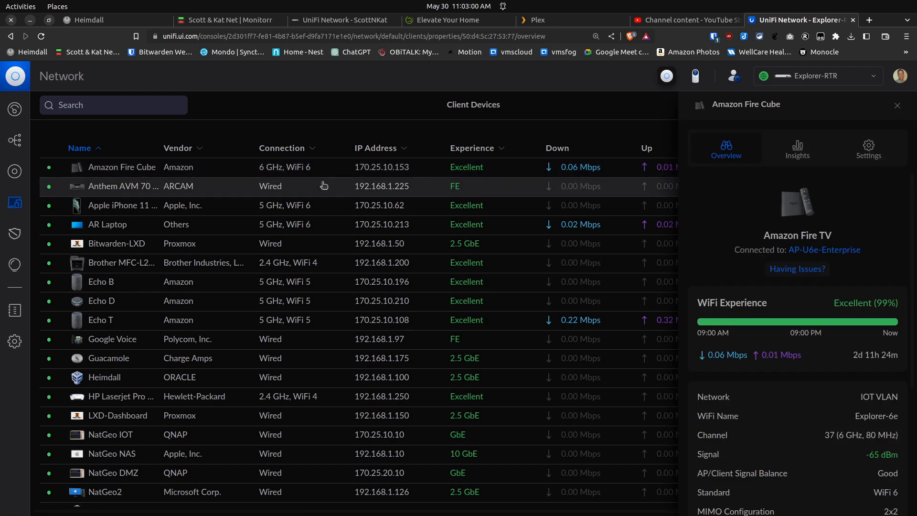
pyautogui.moveTo(734, 434)
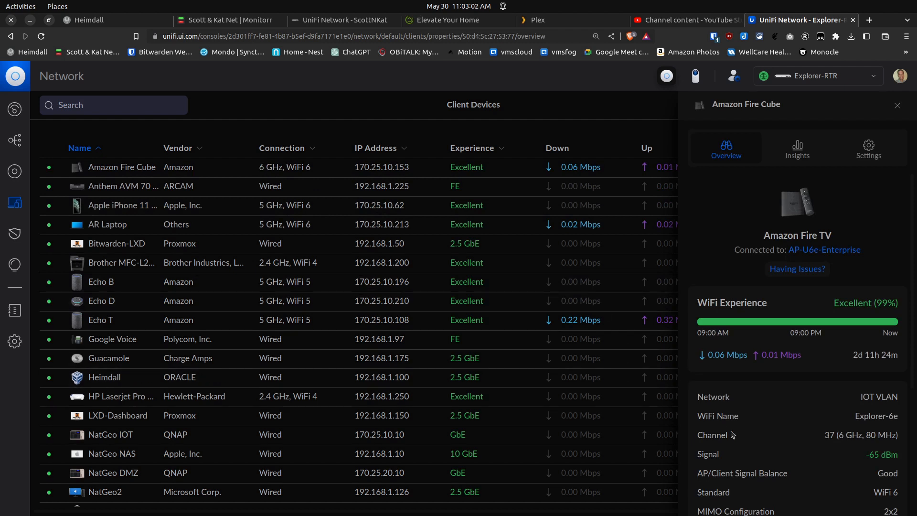
pyautogui.moveTo(830, 449)
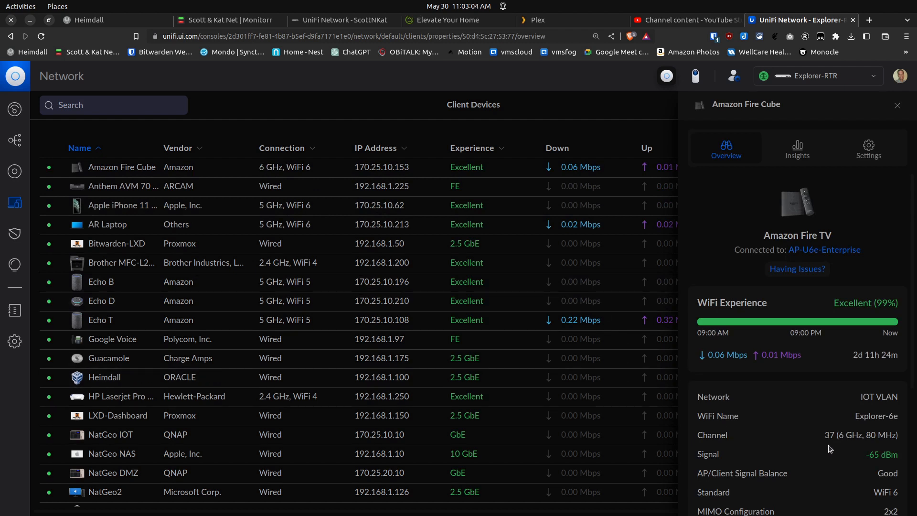
pyautogui.moveTo(863, 451)
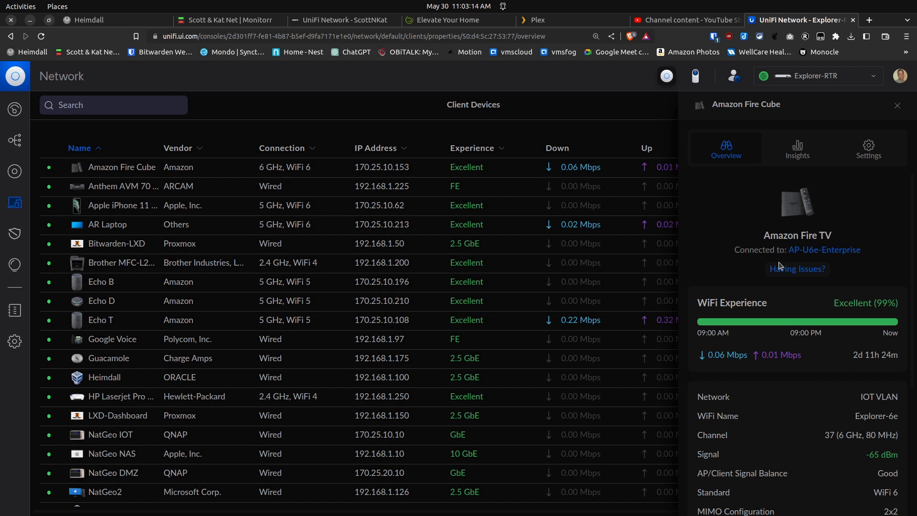
pyautogui.moveTo(767, 374)
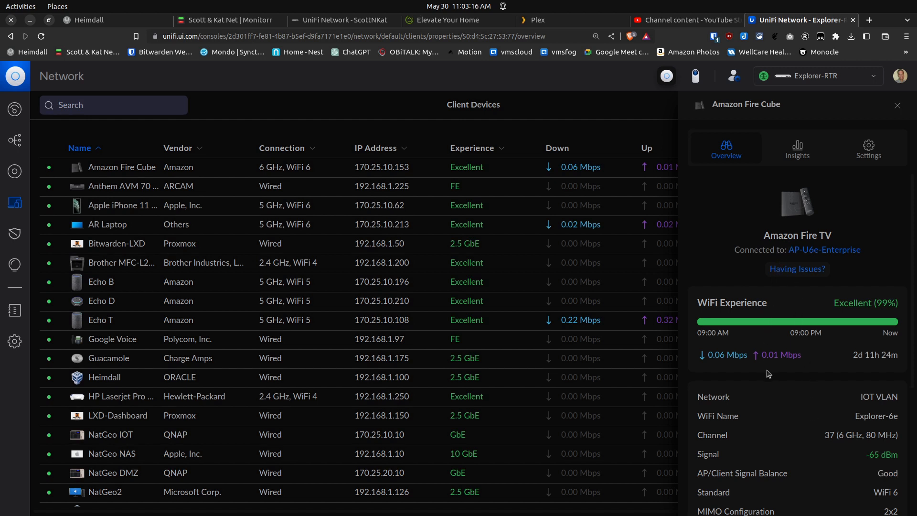
pyautogui.moveTo(233, 320)
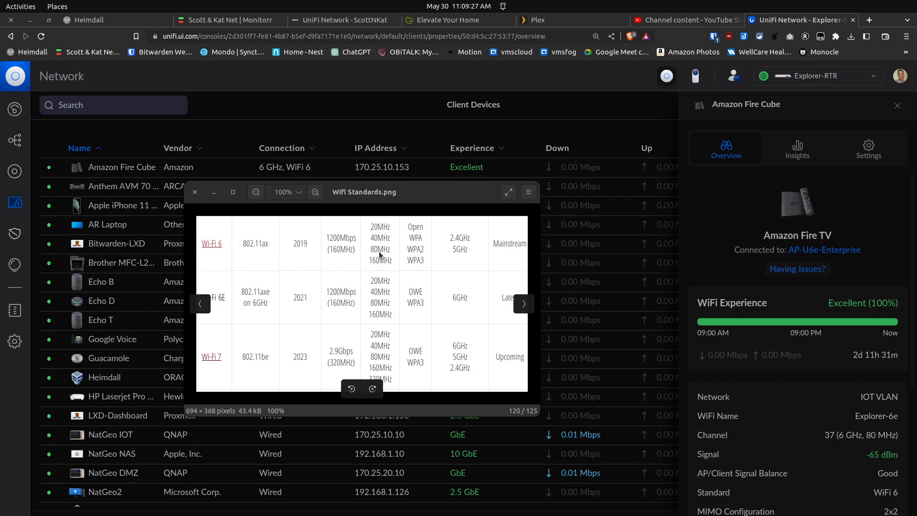
pyautogui.moveTo(410, 242)
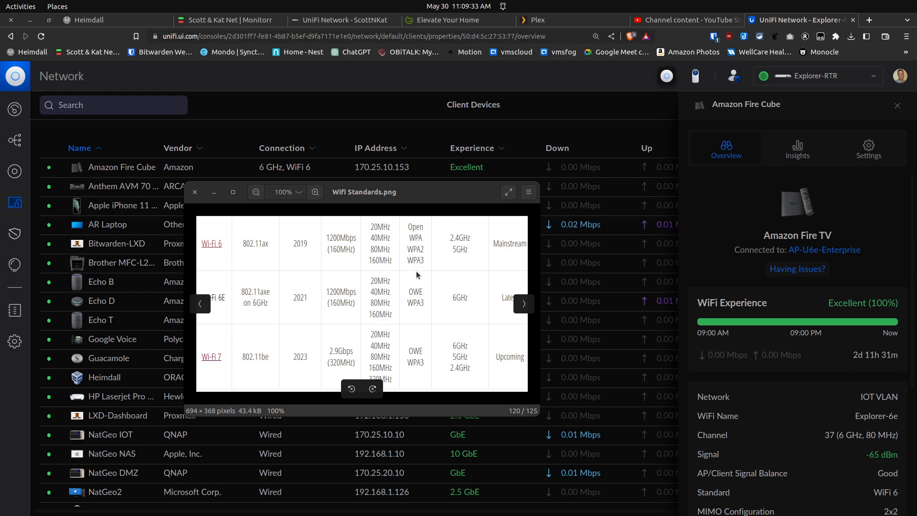
pyautogui.moveTo(418, 273)
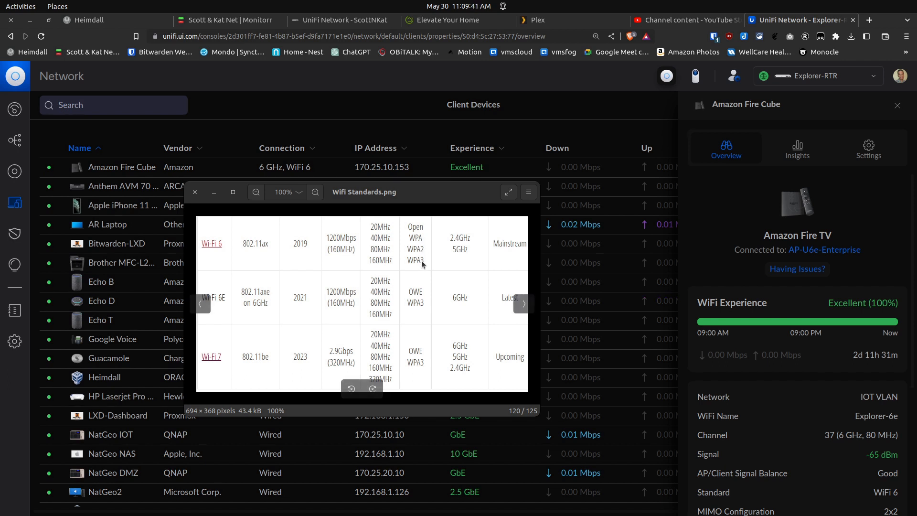
pyautogui.moveTo(306, 311)
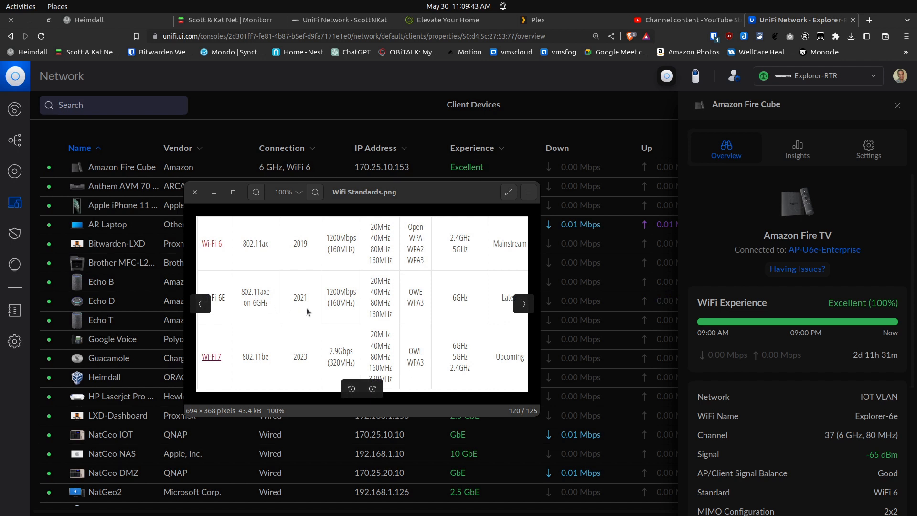
pyautogui.moveTo(421, 300)
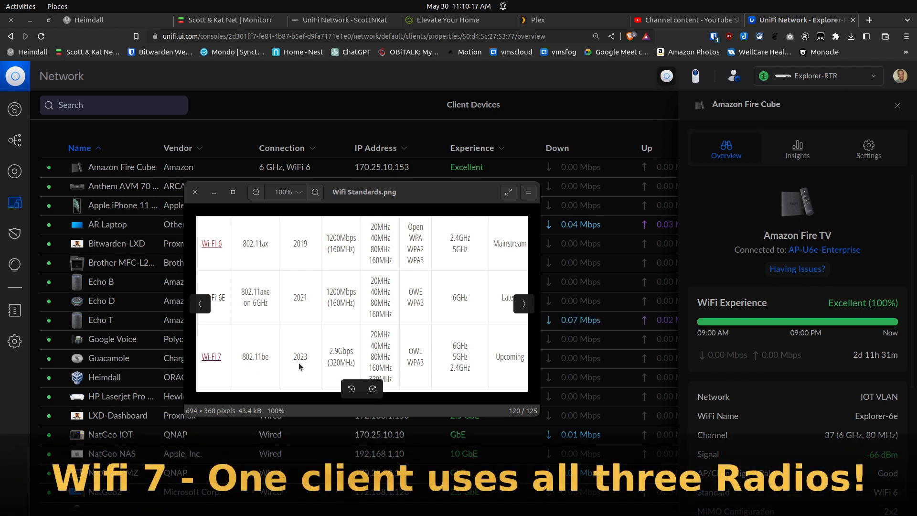
pyautogui.moveTo(438, 350)
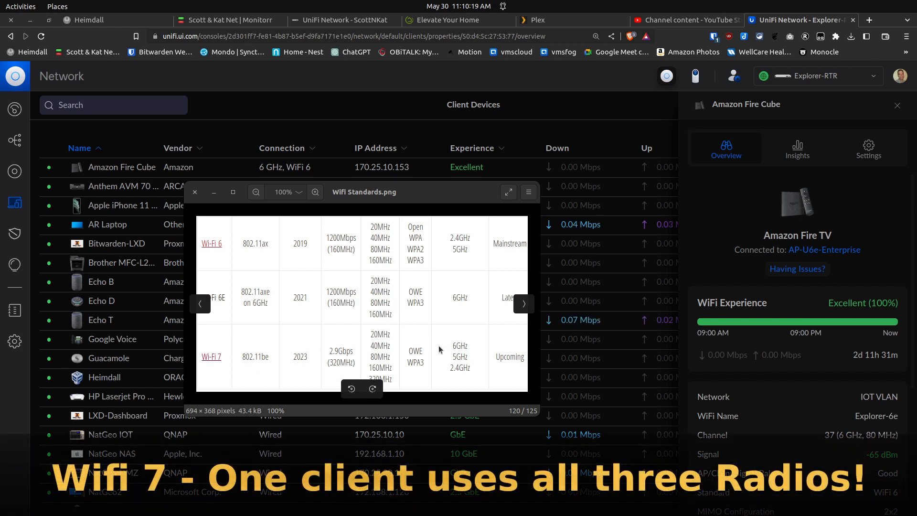
pyautogui.moveTo(450, 372)
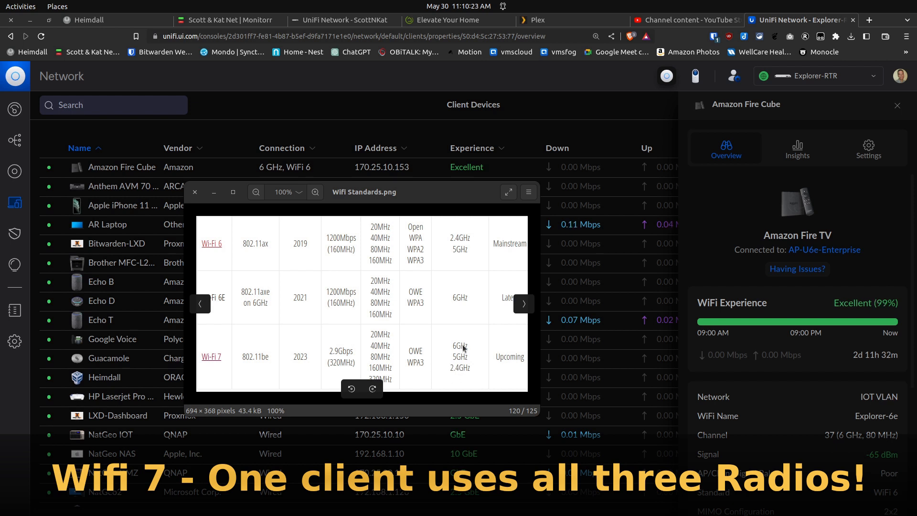
pyautogui.moveTo(461, 311)
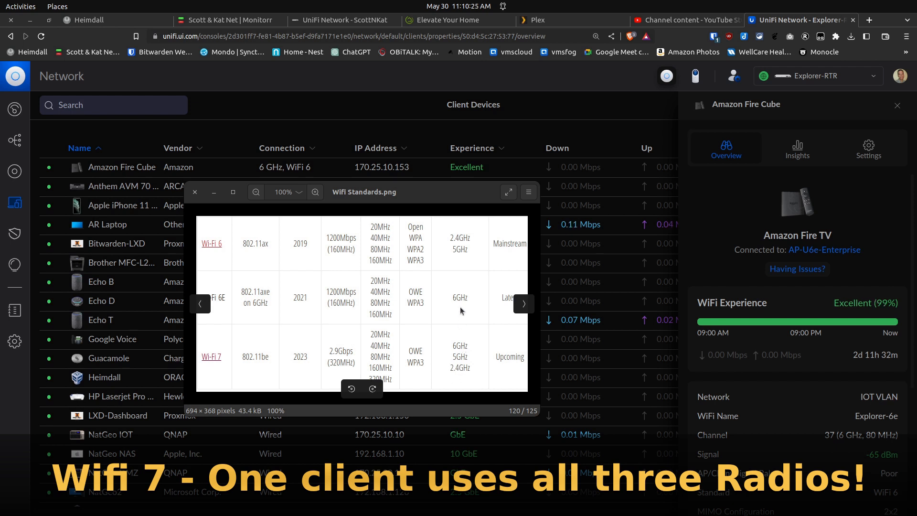
pyautogui.moveTo(458, 377)
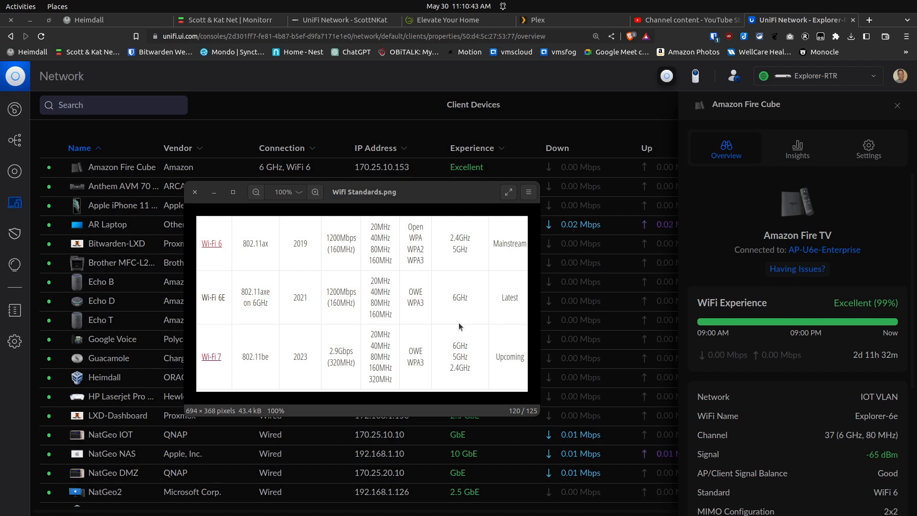
pyautogui.moveTo(199, 303)
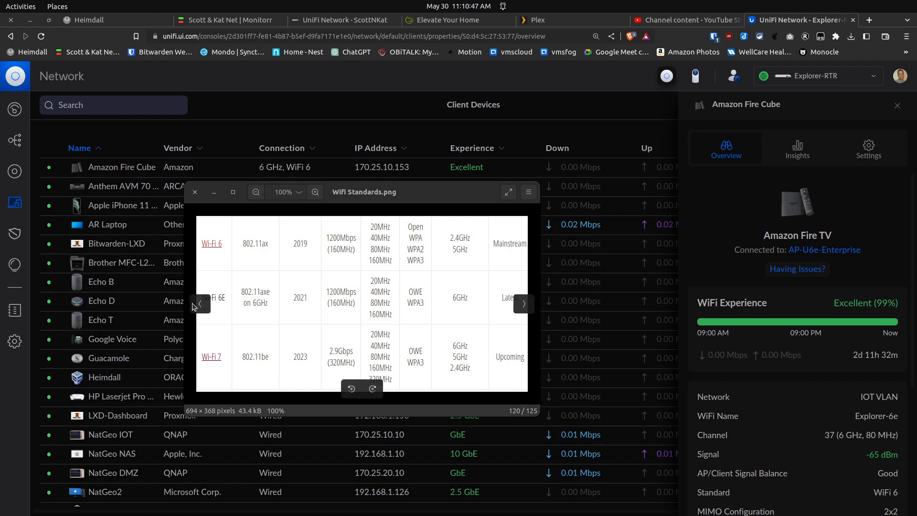